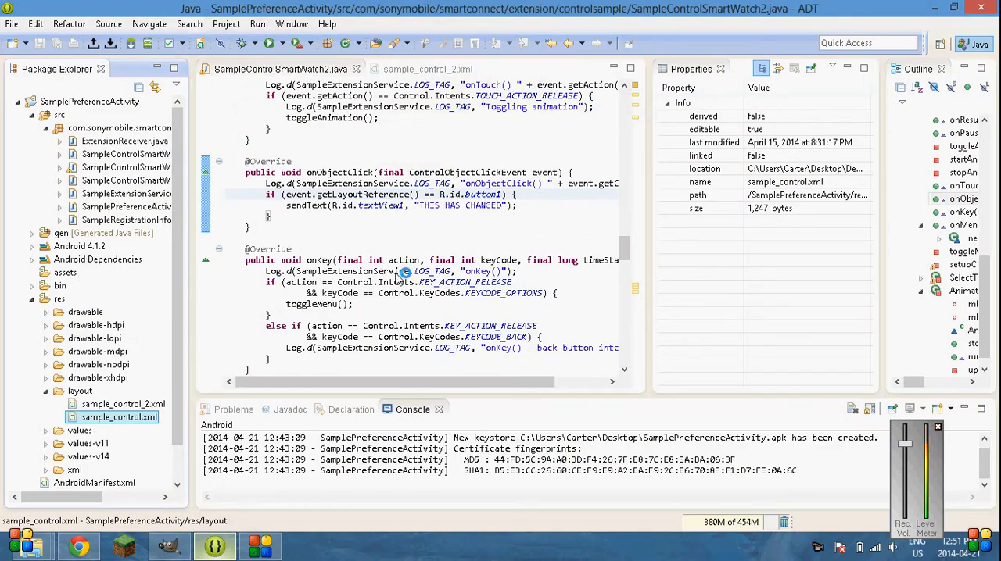
mouse_move(401, 271)
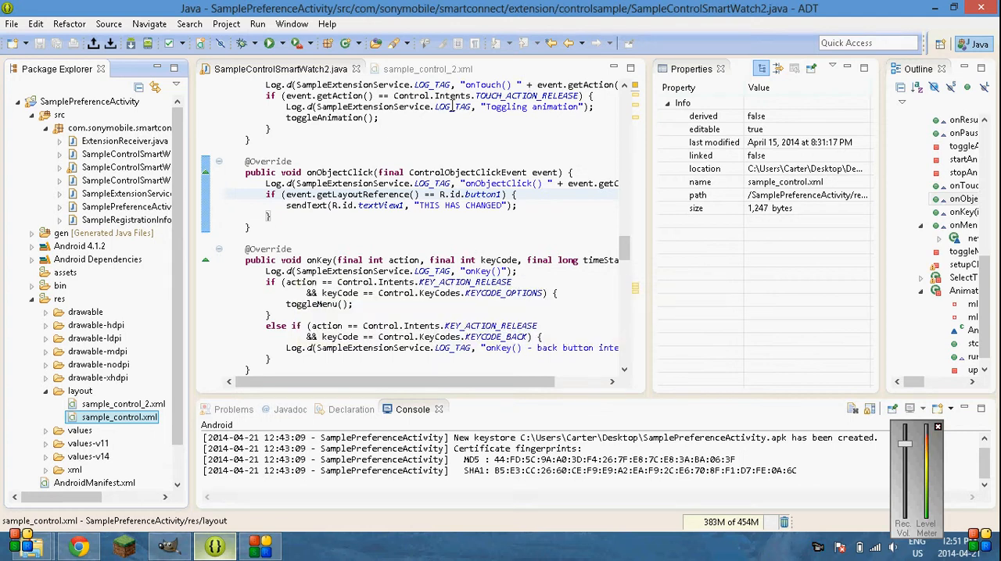
mouse_move(434, 84)
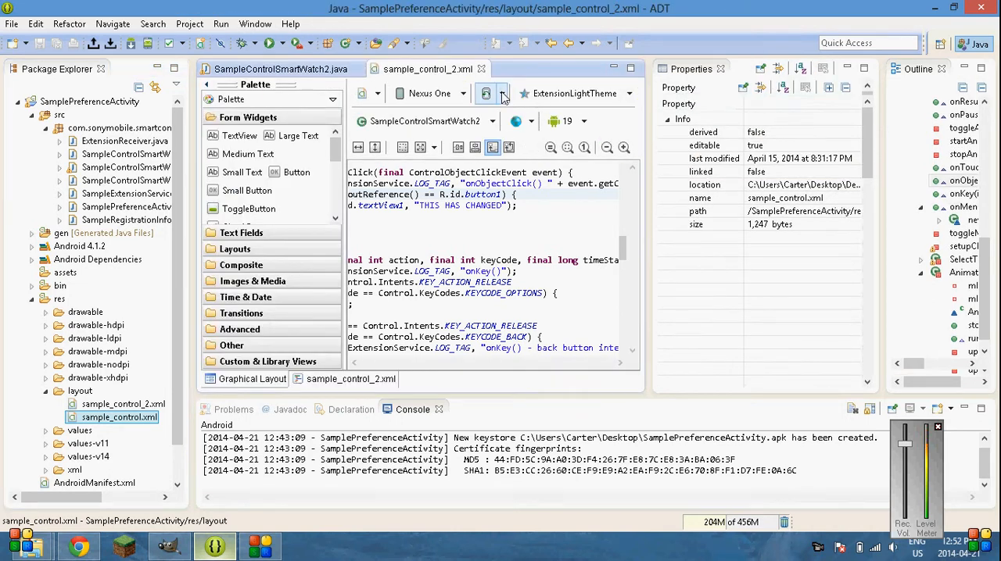
- Select sample_control_2.xml, zoom its preview, inspect CLICK ME, and view the XML source
click(251, 378)
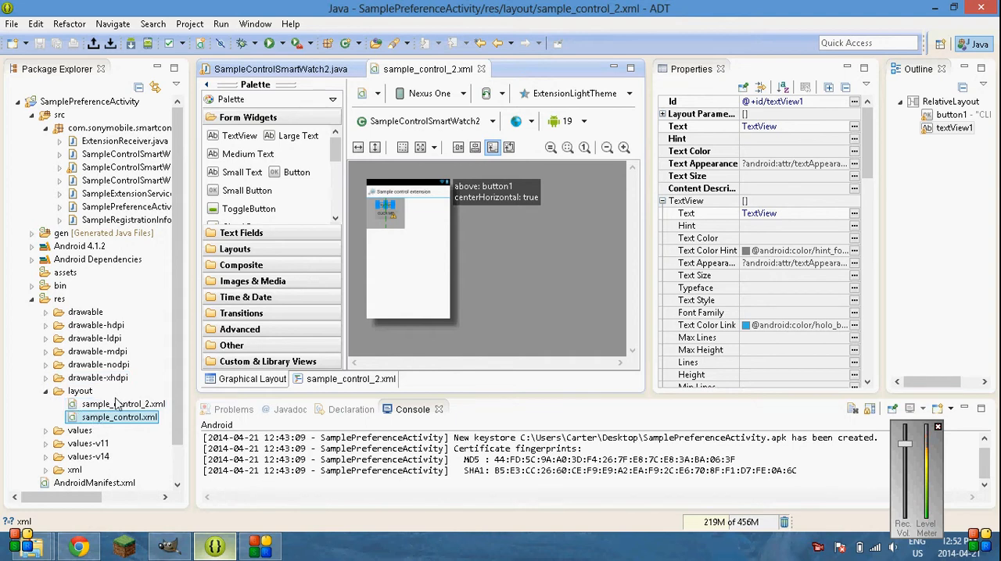
click(123, 404)
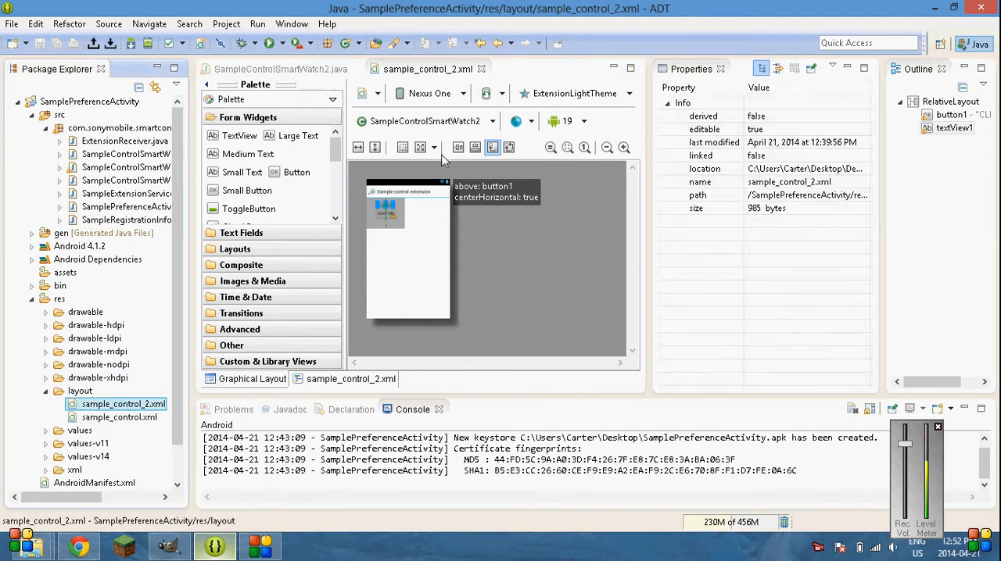
click(624, 148)
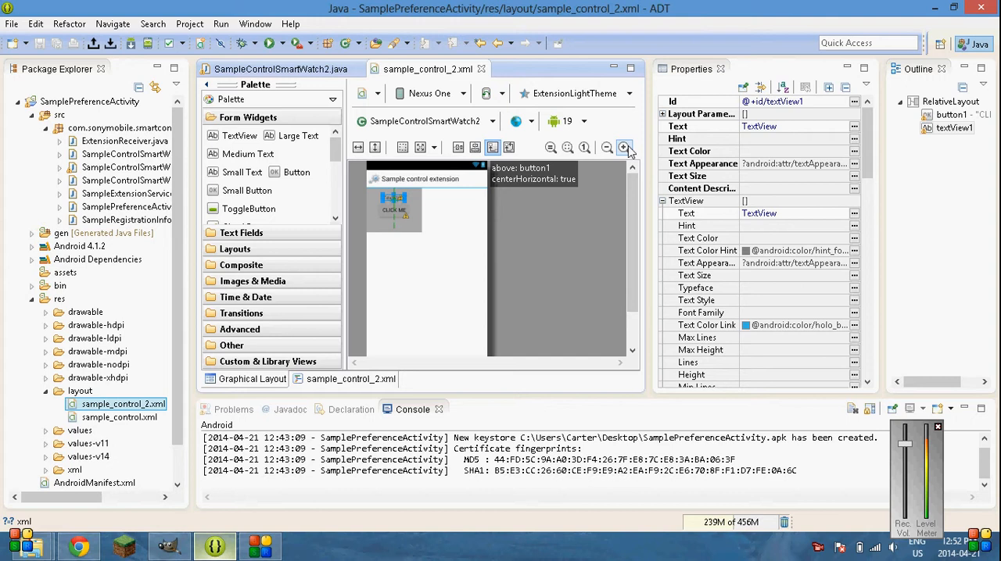
click(624, 148)
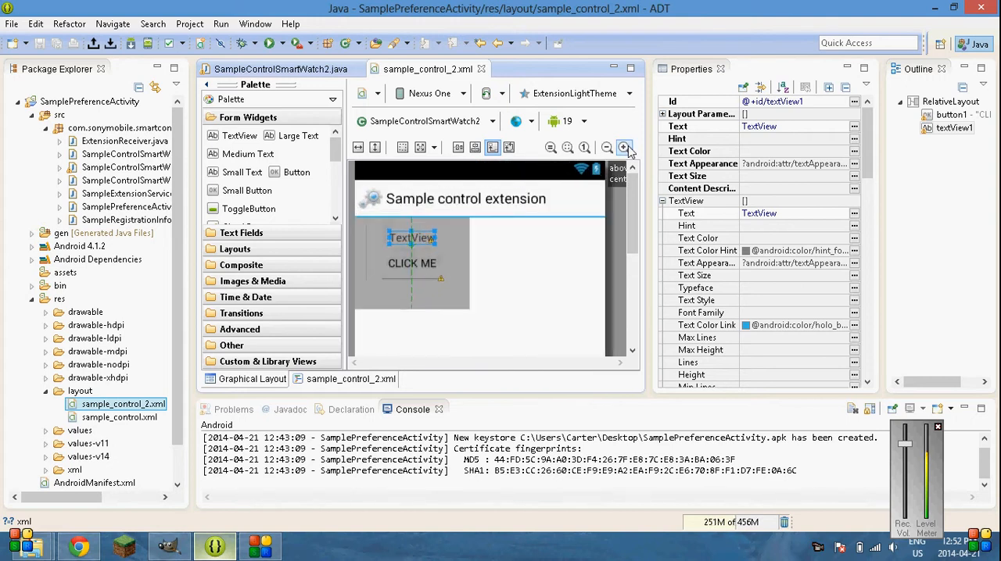
click(412, 262)
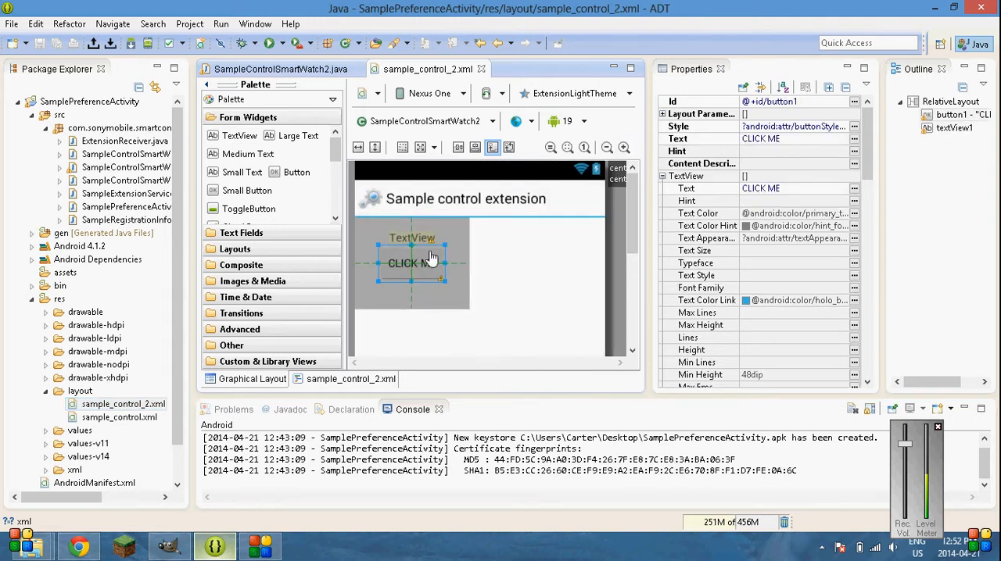
click(350, 379)
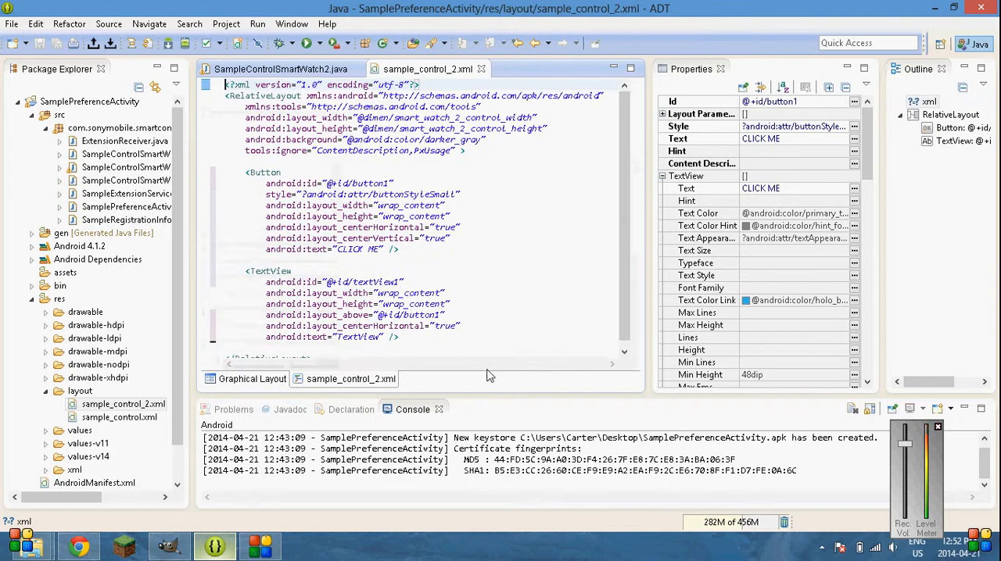
- Add android:background="#000000" to the CLICK ME Button and preview the black button
click(452, 239)
text(android:background="#000000")
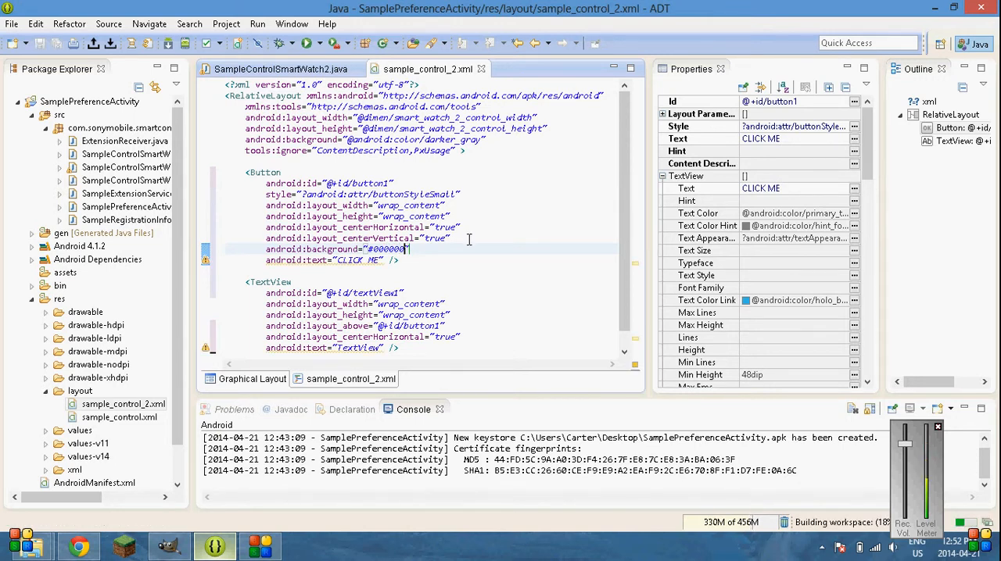
click(252, 378)
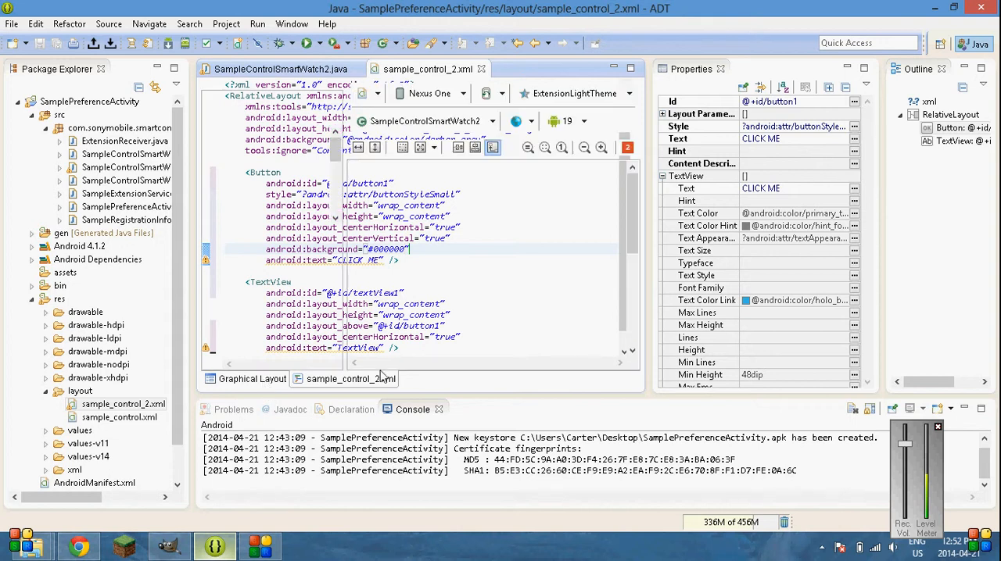
click(251, 379)
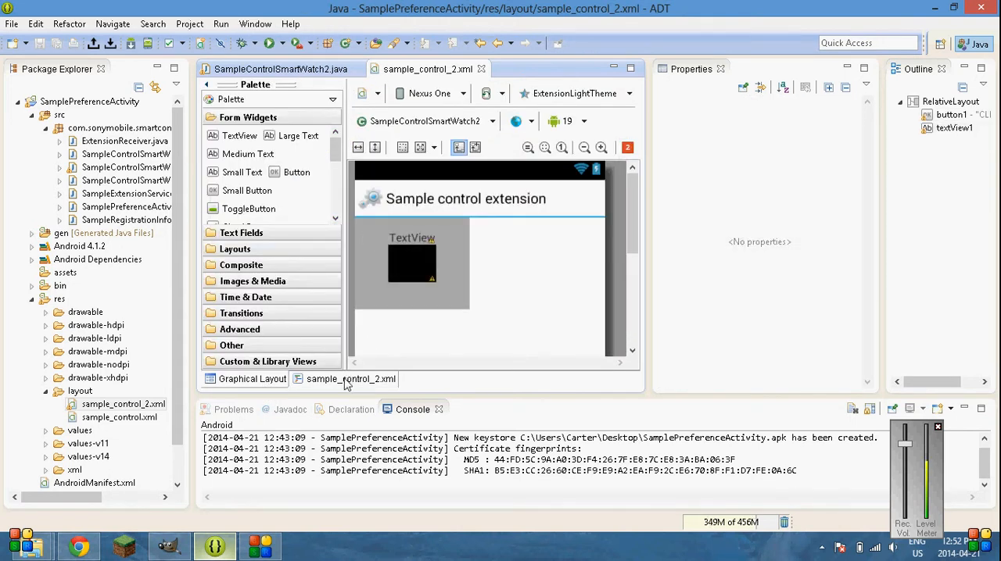
- Set the Button's textColor to #ffffff, save, and check the white-on-black preview
click(351, 380)
text(android:textCol)
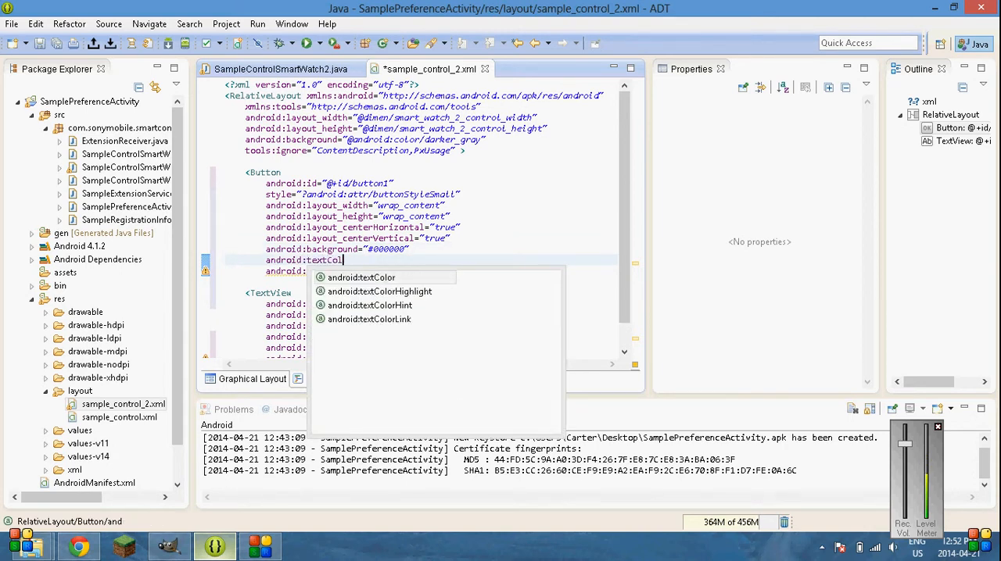
click(362, 277)
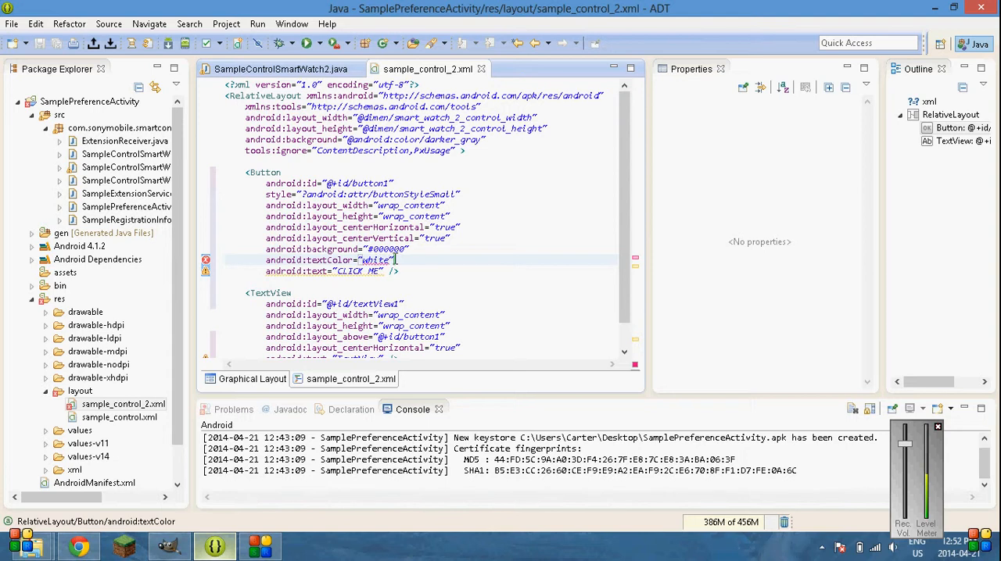
key(Backspace)
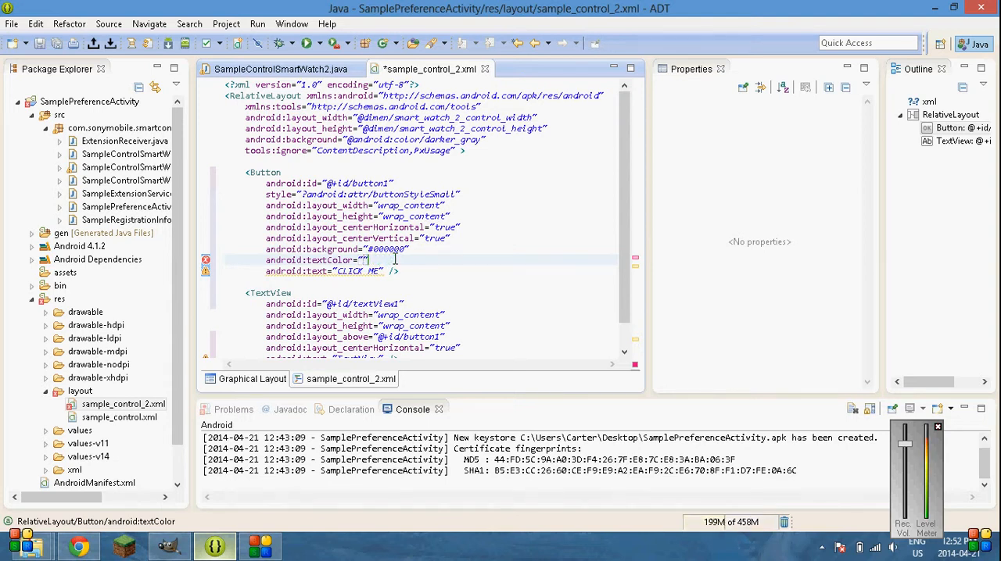
text(ffffff)
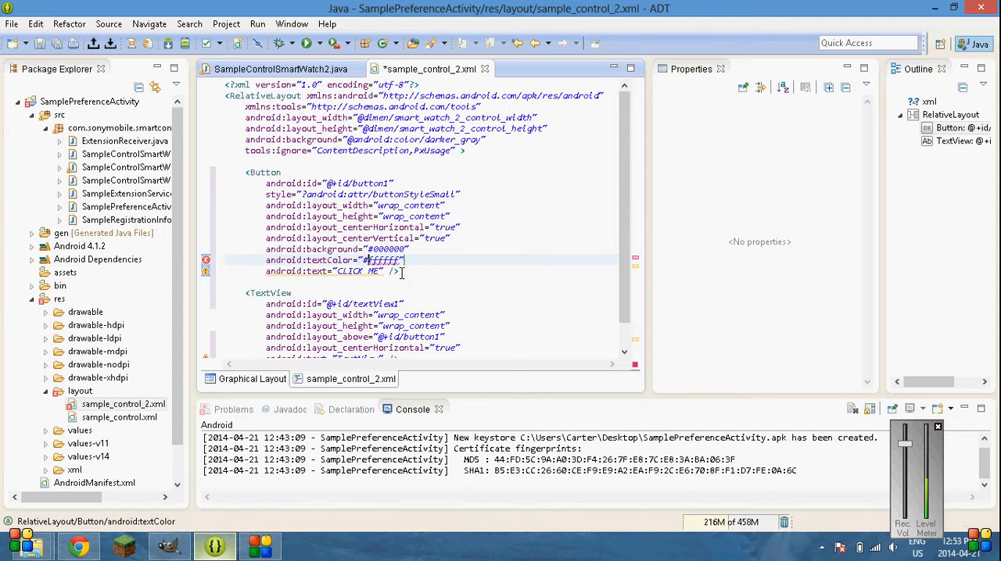
key(ctrl+s)
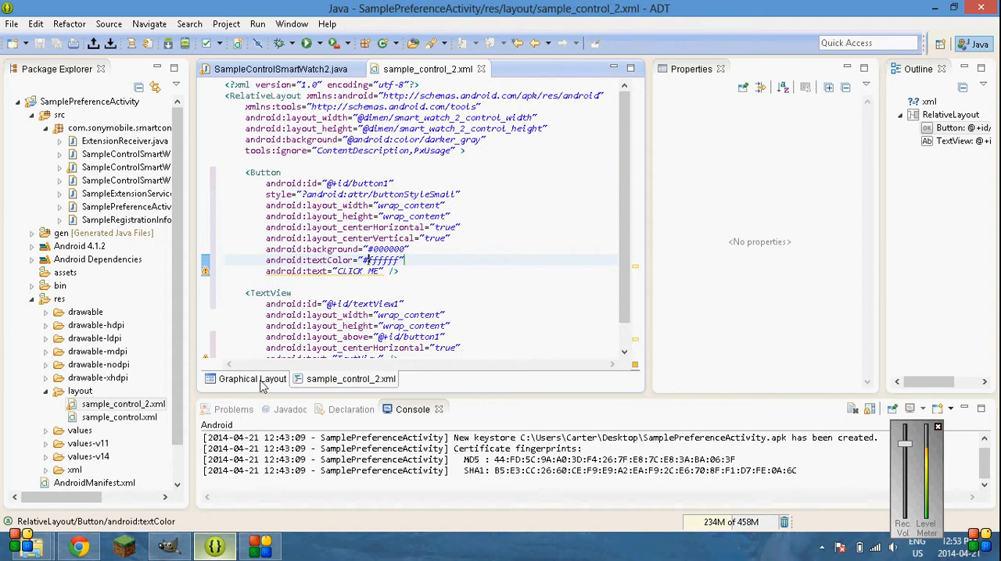
click(252, 380)
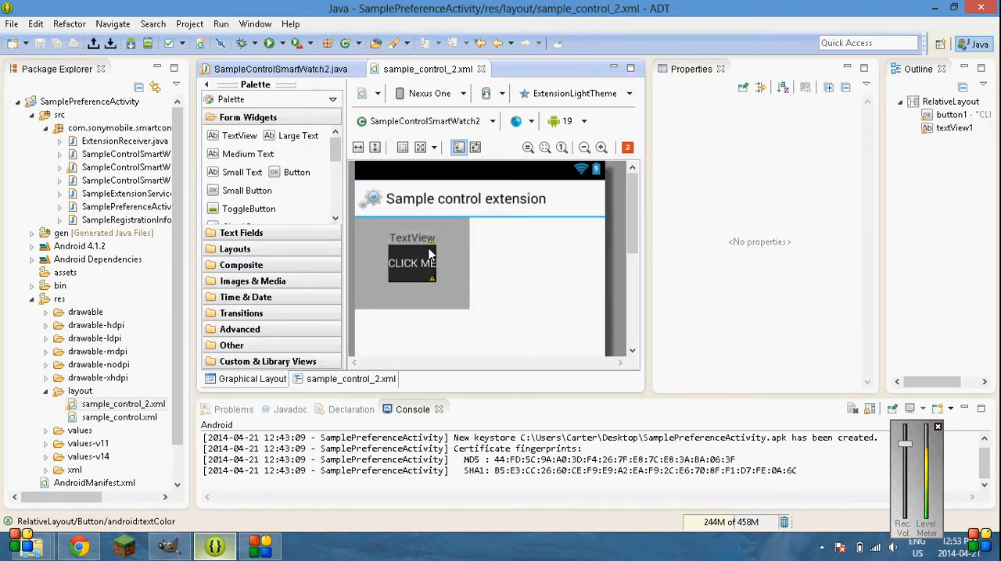
click(350, 379)
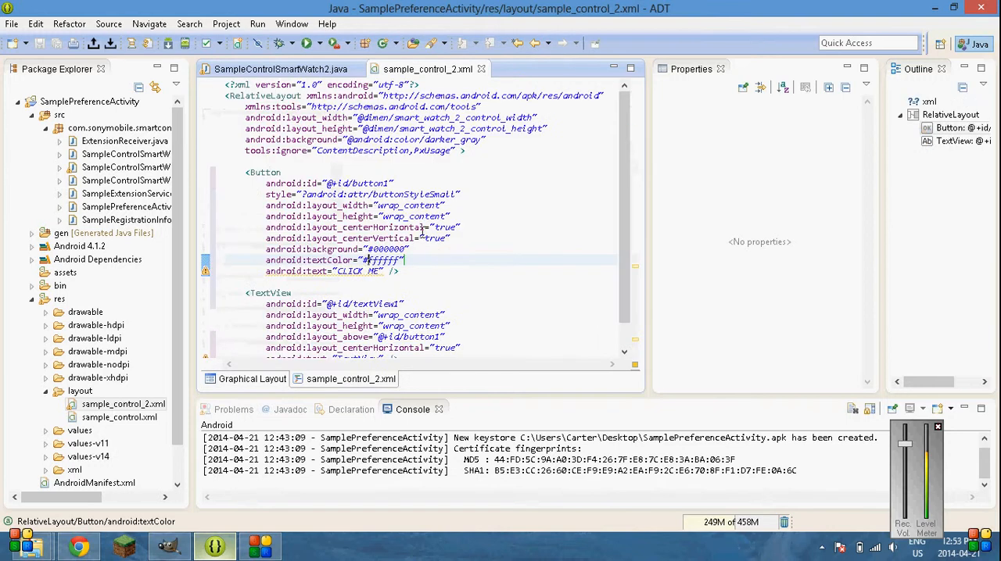
- Add android:textColor="#000000" to the TextView, save, and preview the black label
scroll(up, 3)
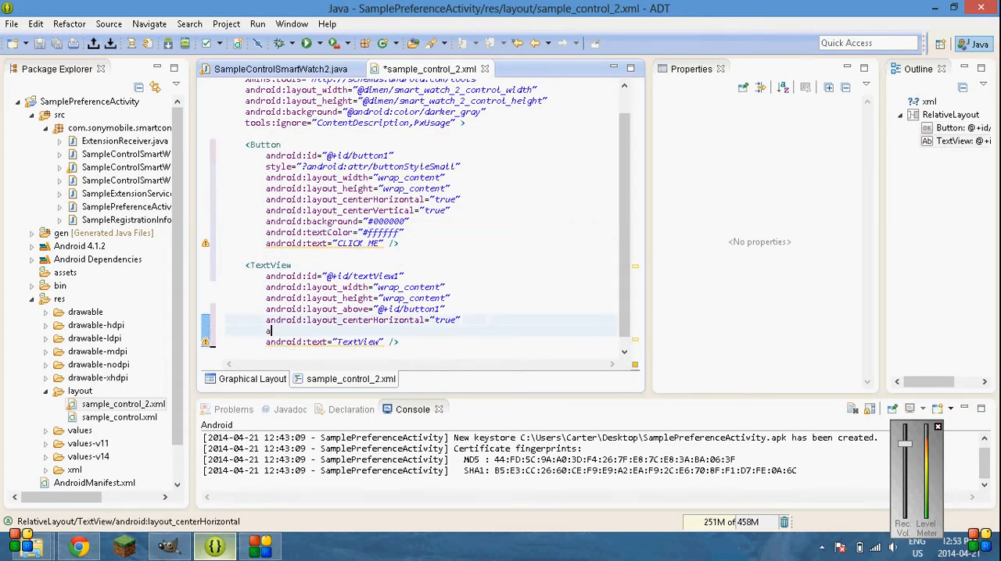
text(android:t)
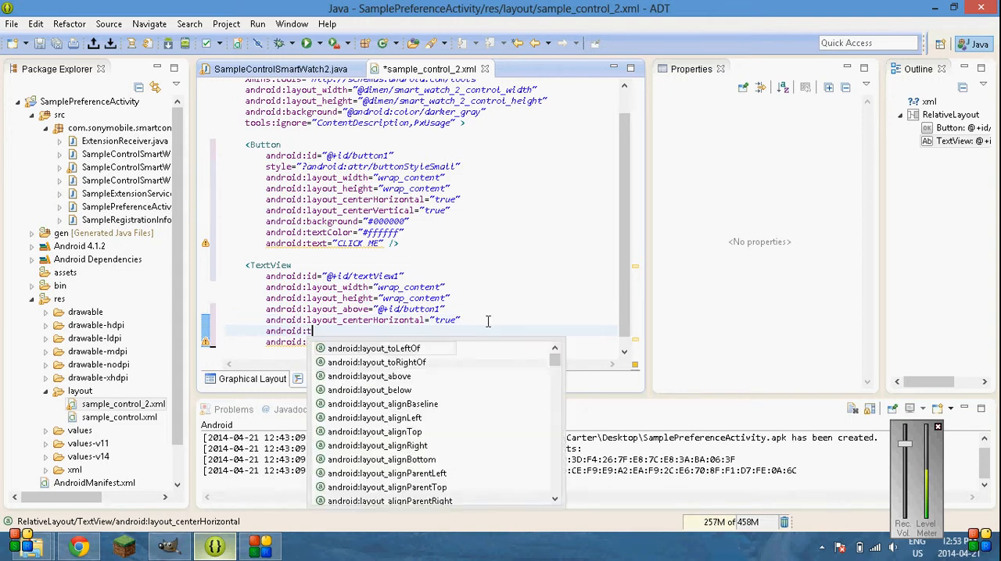
text(extColor="#000000)
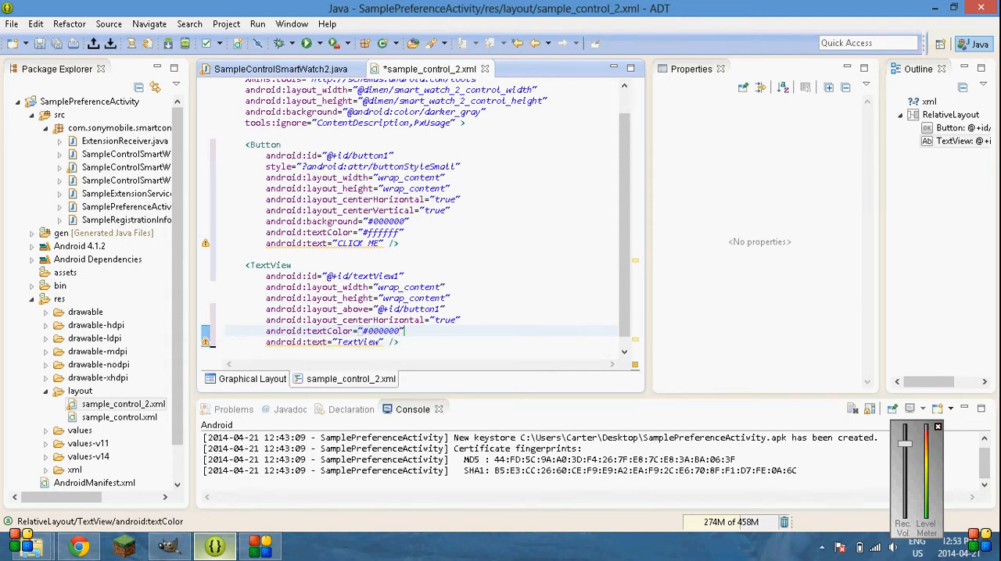
key(ctrl+s)
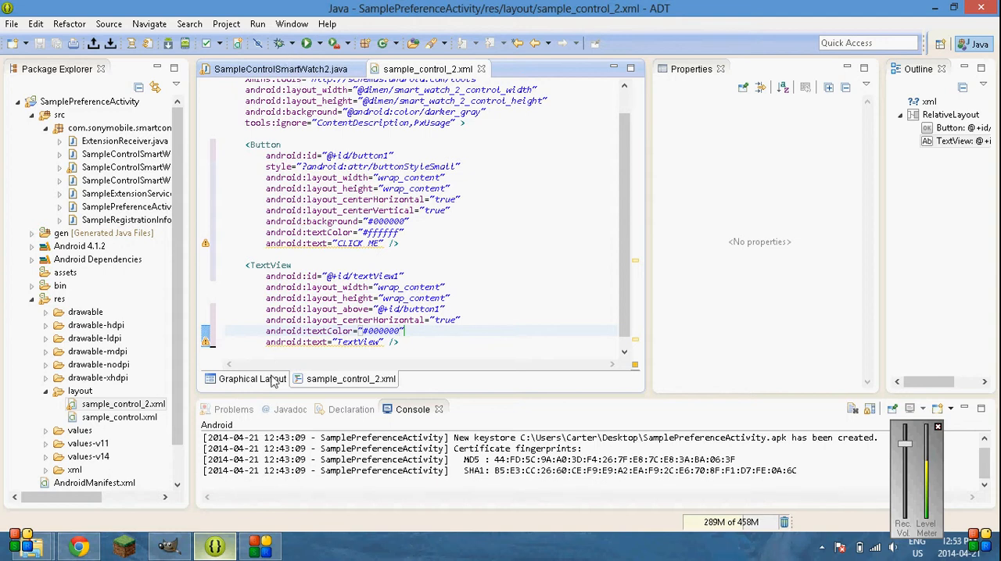
click(252, 379)
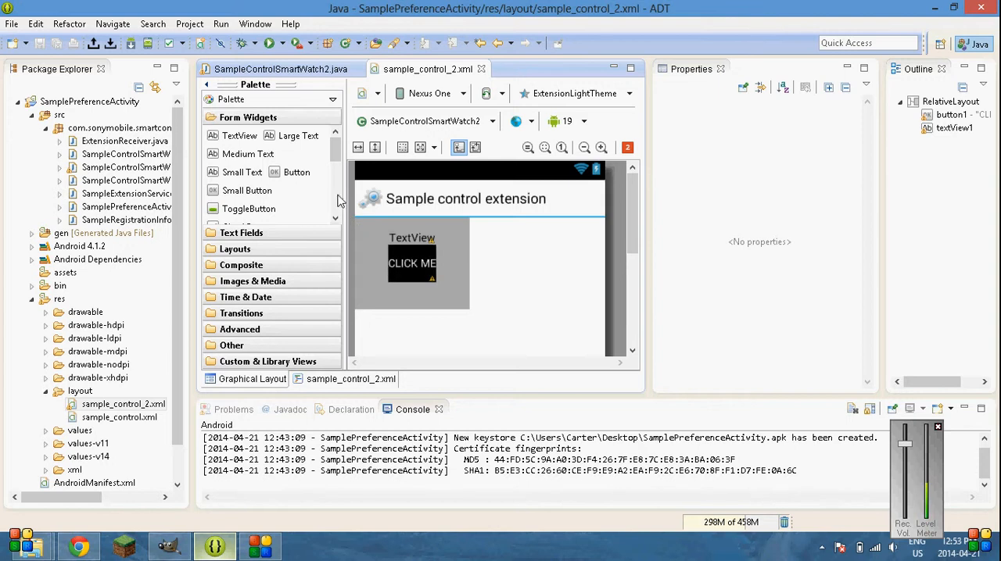
mouse_move(74, 84)
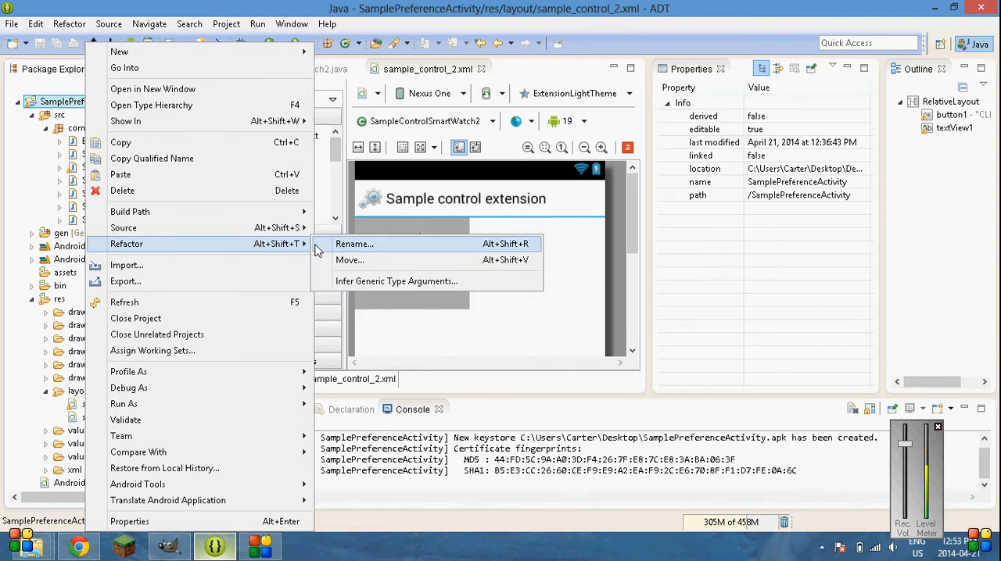
- Rename the SamplePreferenceActivity project to DemoApp and expand it in Package Explorer
click(353, 244)
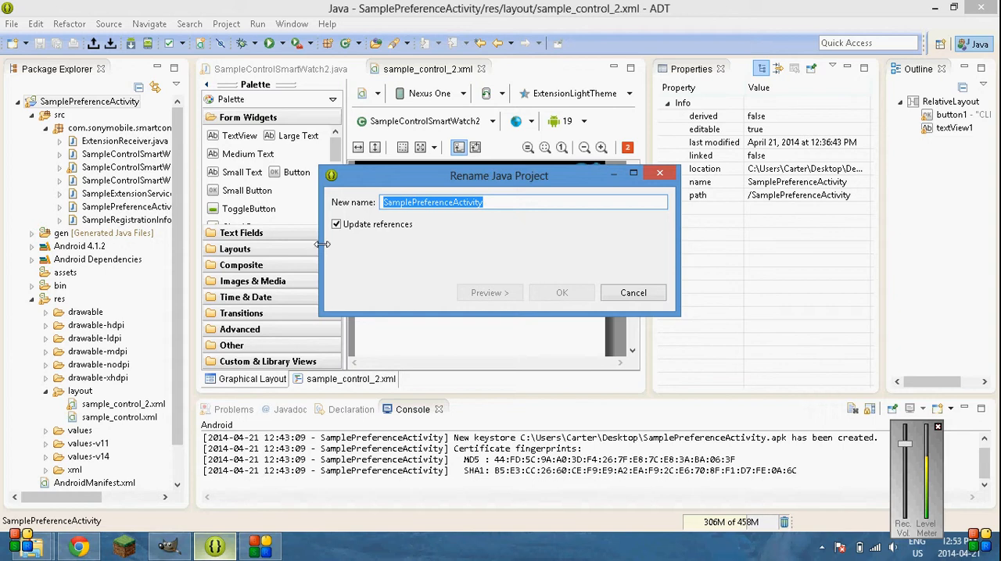
text(DemoApp)
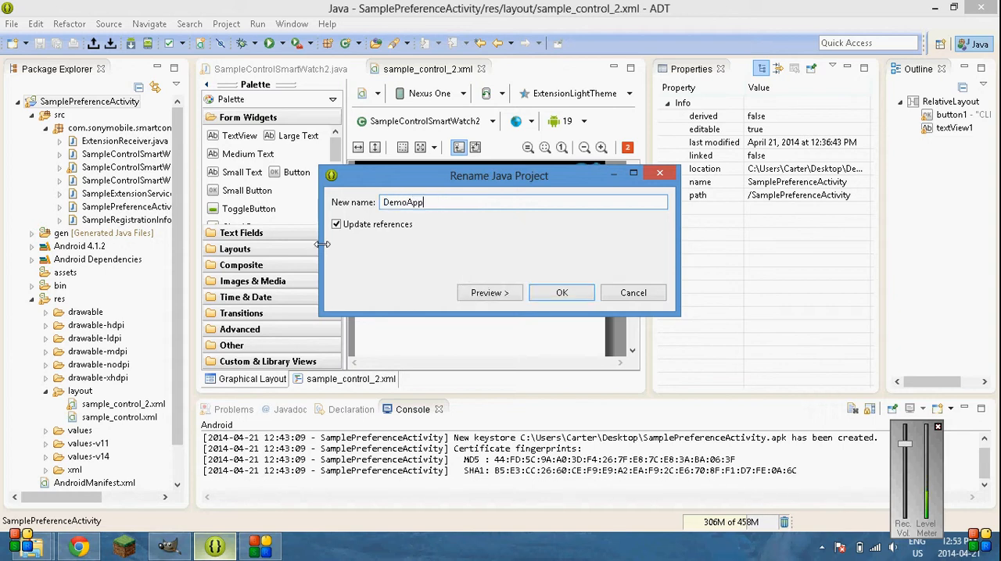
click(562, 292)
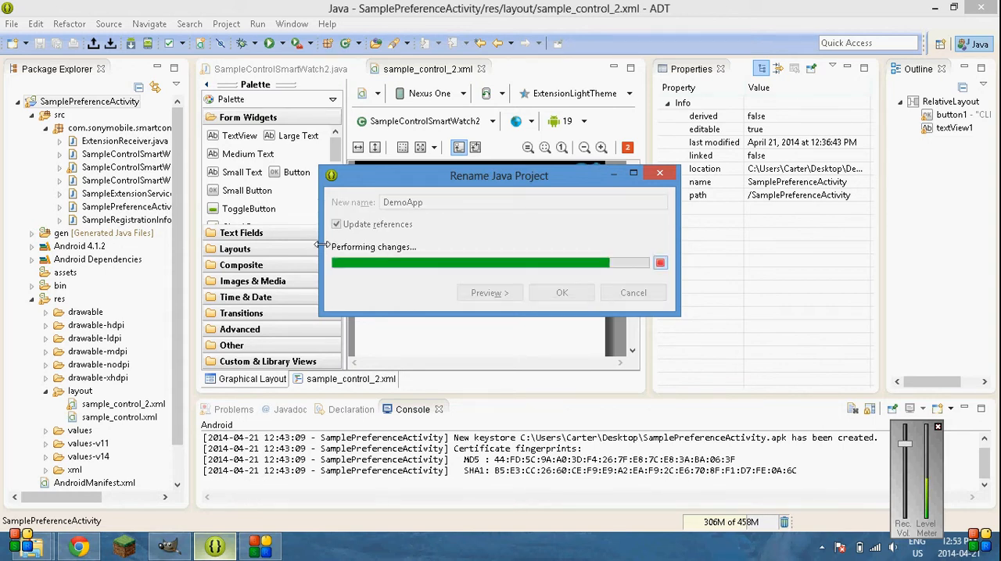
click(562, 293)
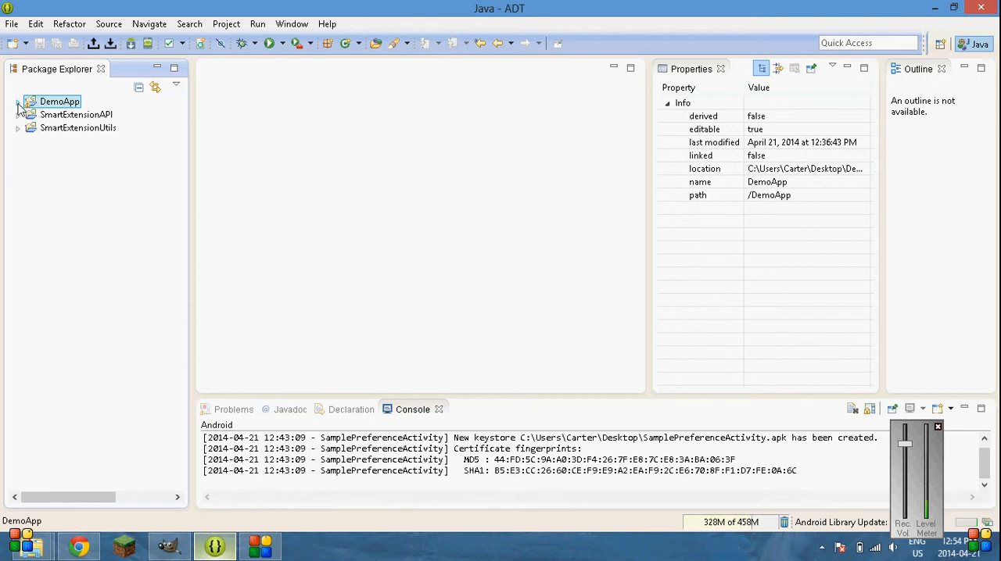
click(18, 101)
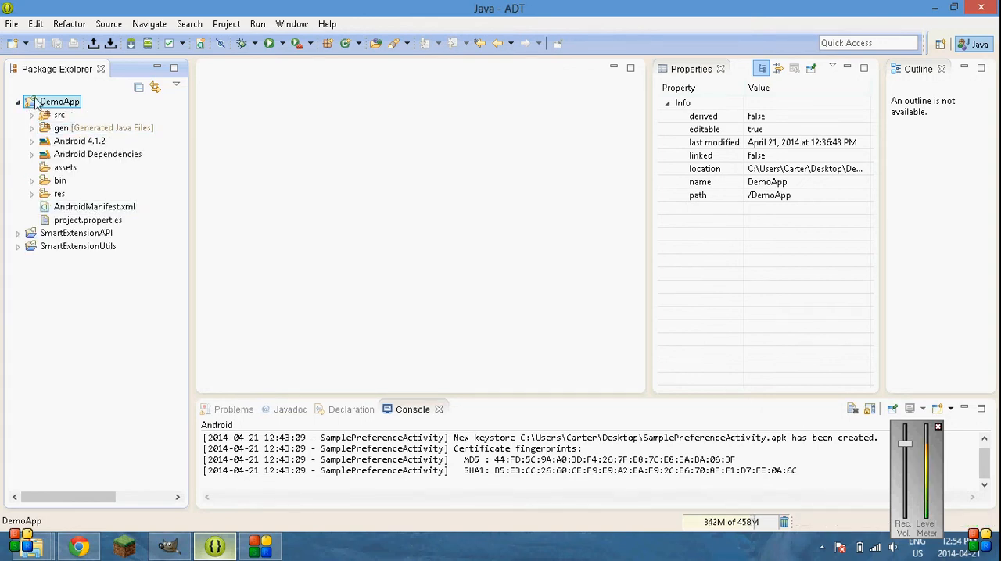
- Rename the application package to com.anstey.demo.app and update the launch configurations
right_click(55, 102)
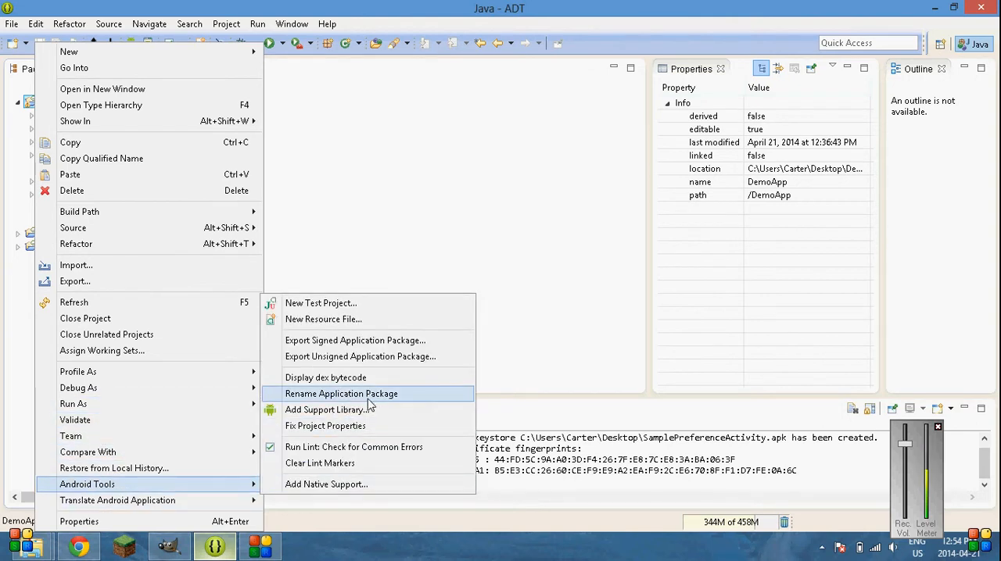
click(341, 393)
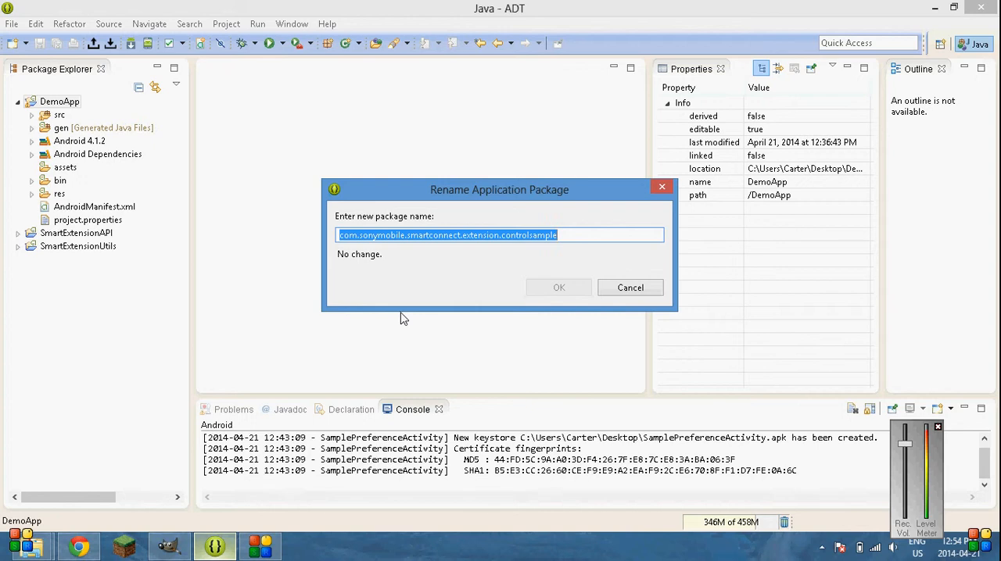
text(com.an)
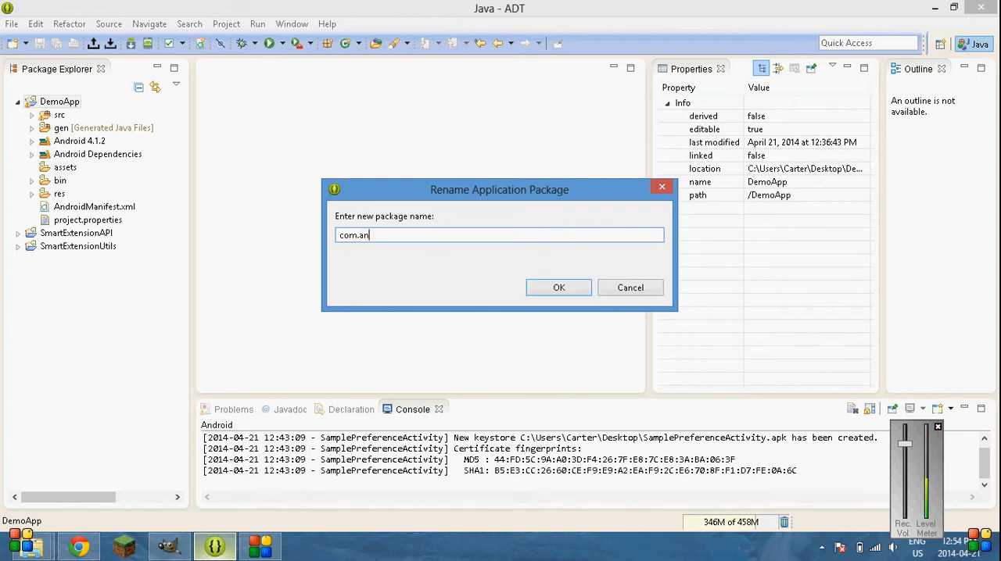
text(stey)
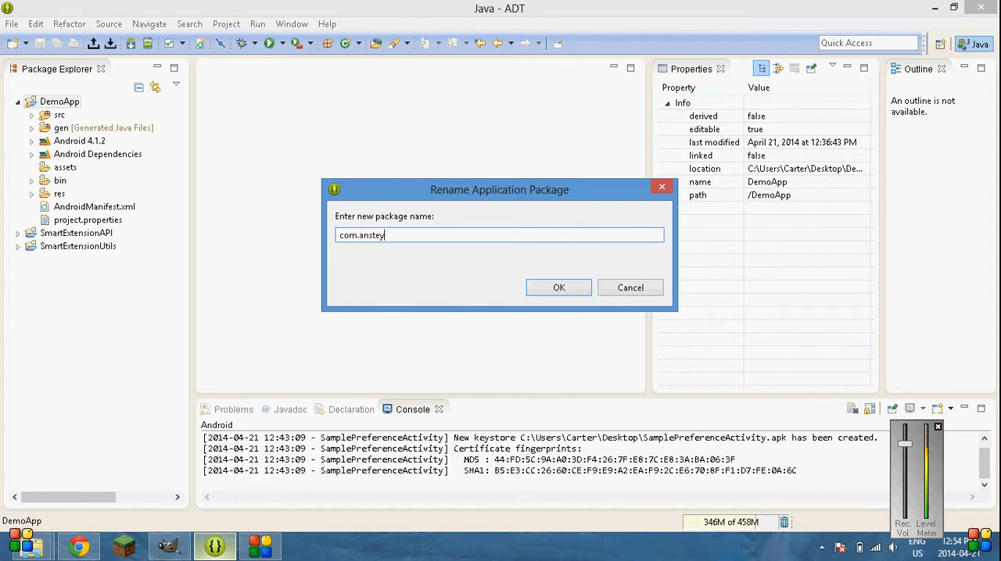
text(.demo.app)
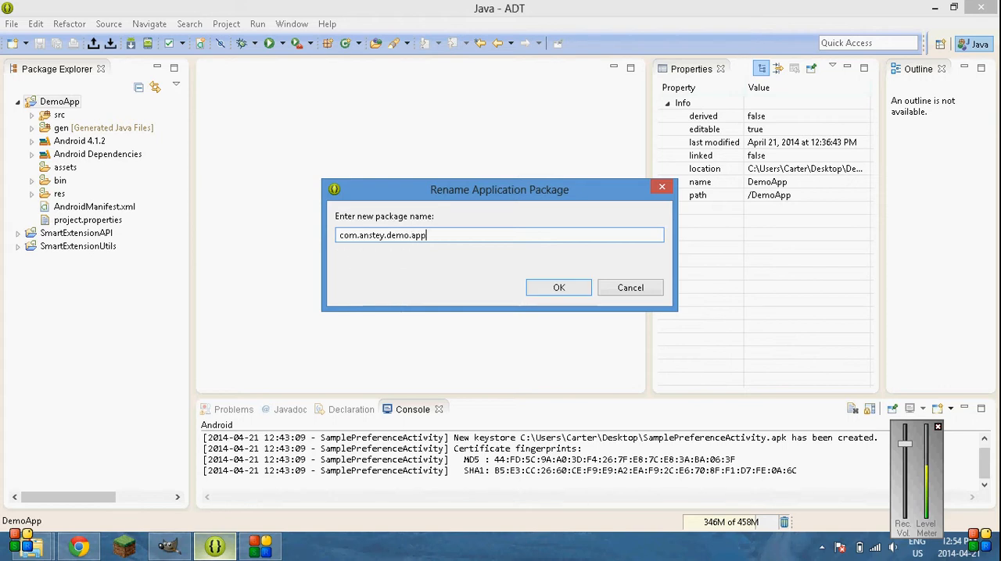
click(558, 287)
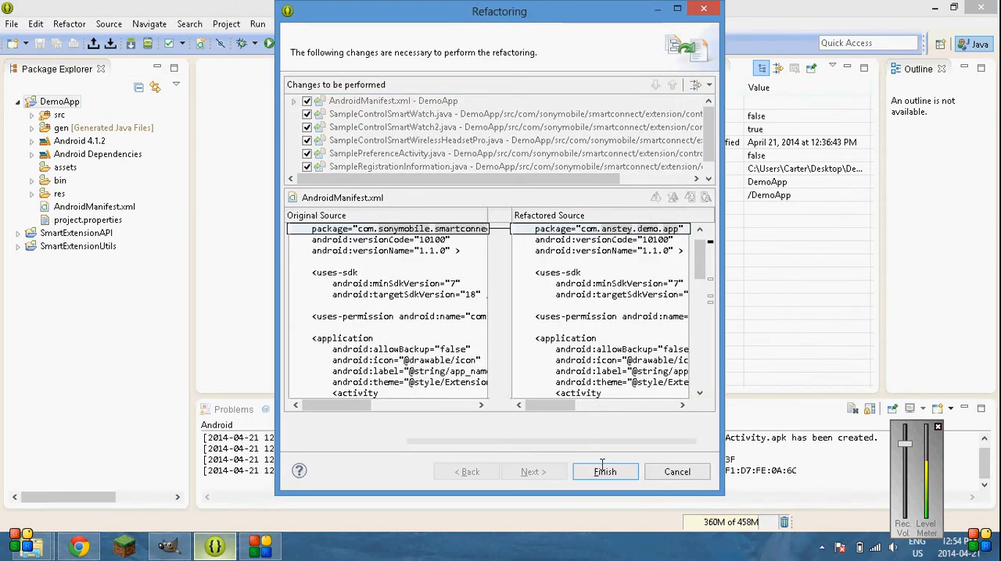
click(605, 472)
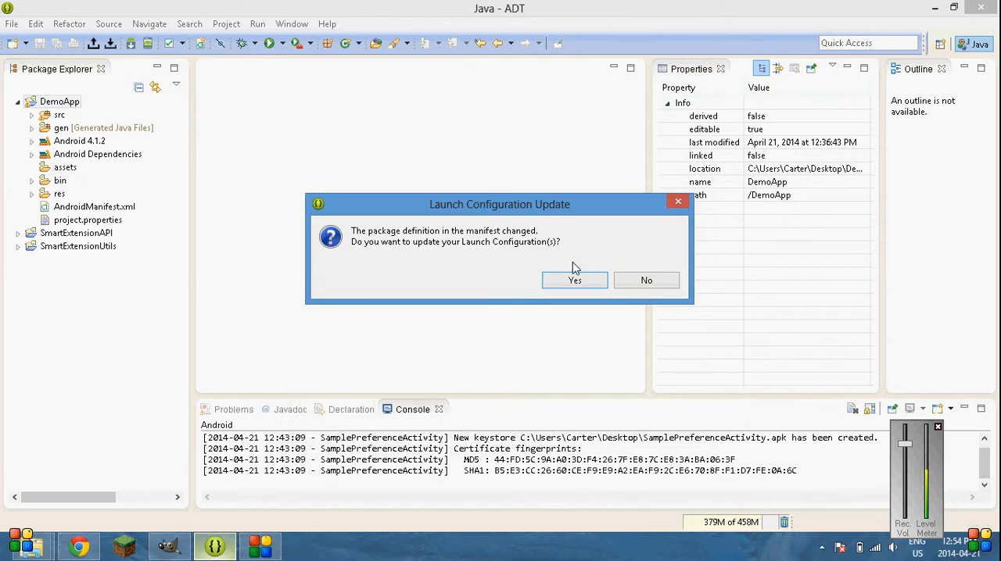
click(574, 280)
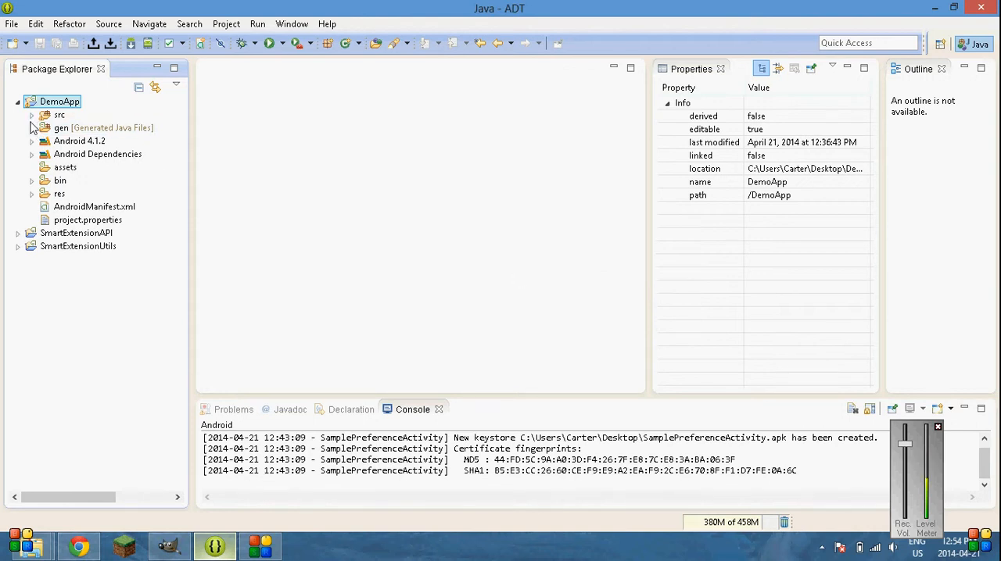
- Expand src and rename its package to com.anstey.demoapp
click(32, 115)
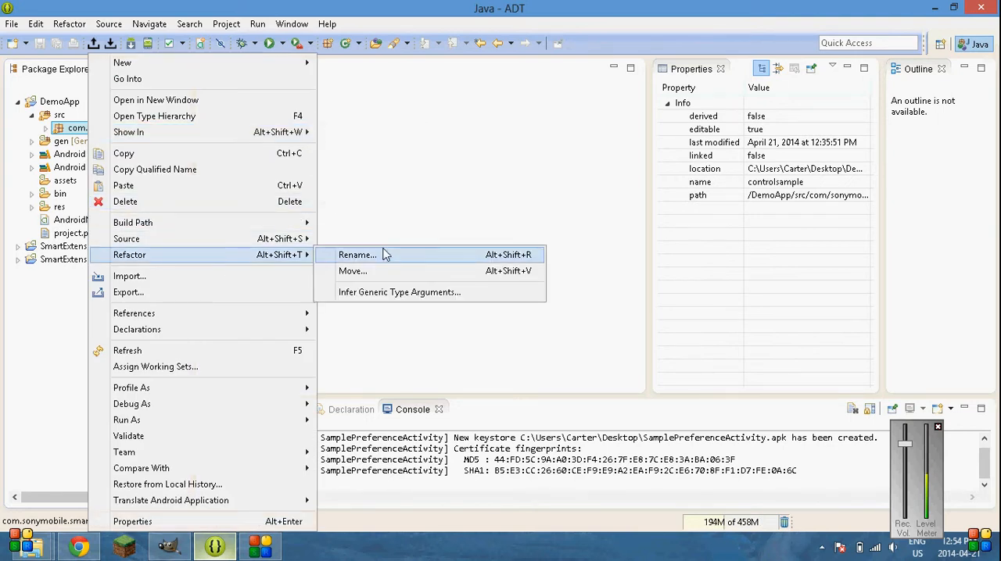
click(356, 255)
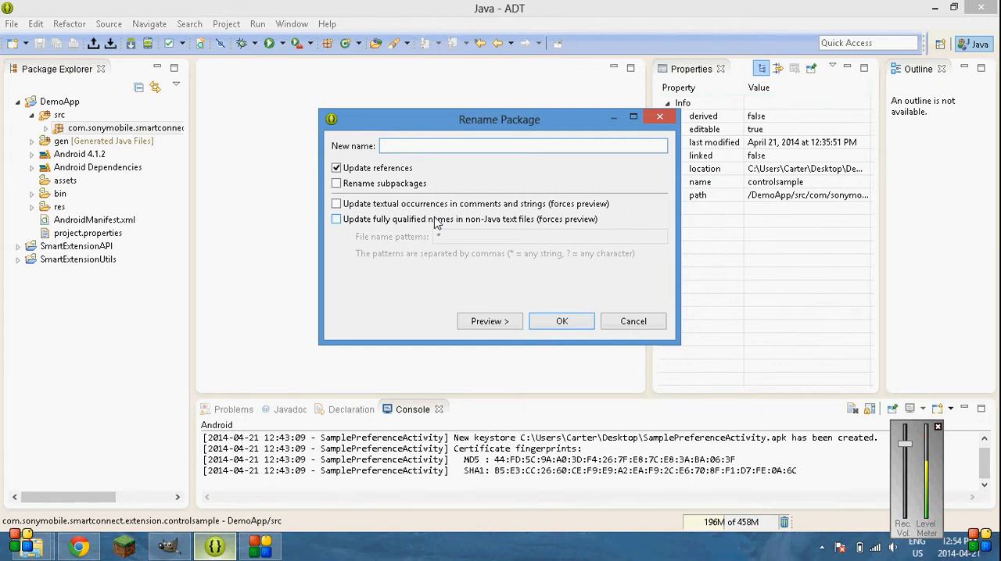
text(com.anstey.demoapp)
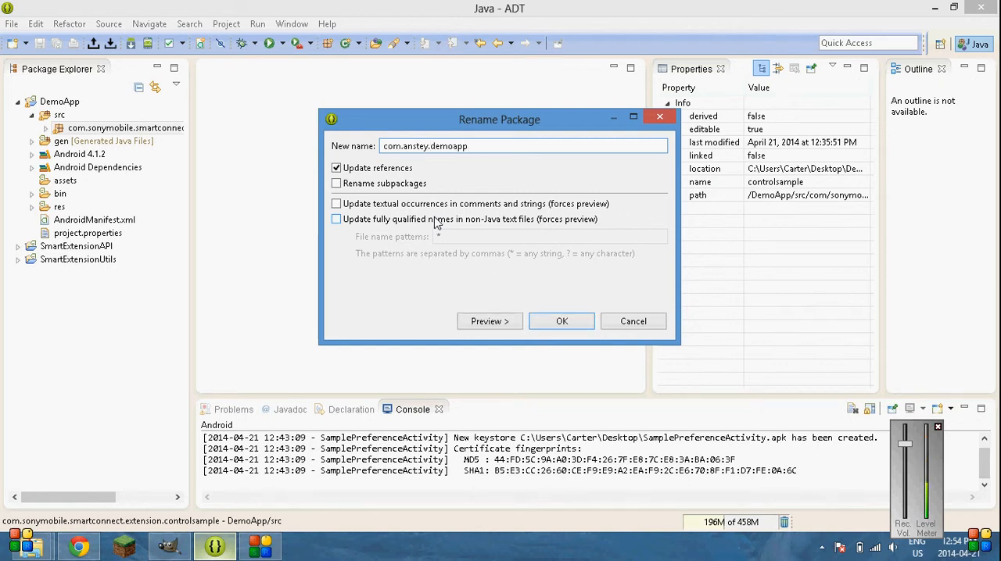
click(561, 321)
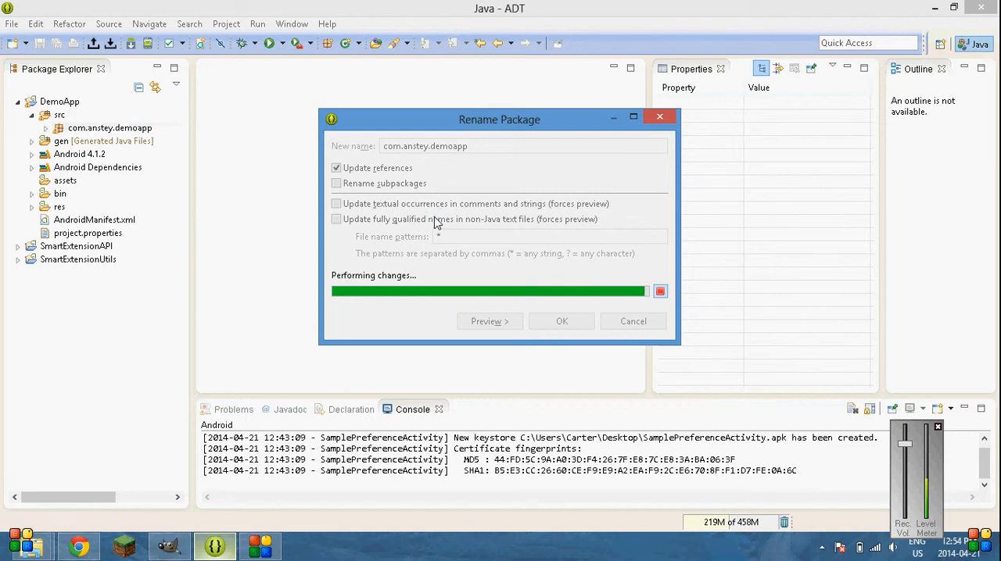
click(562, 322)
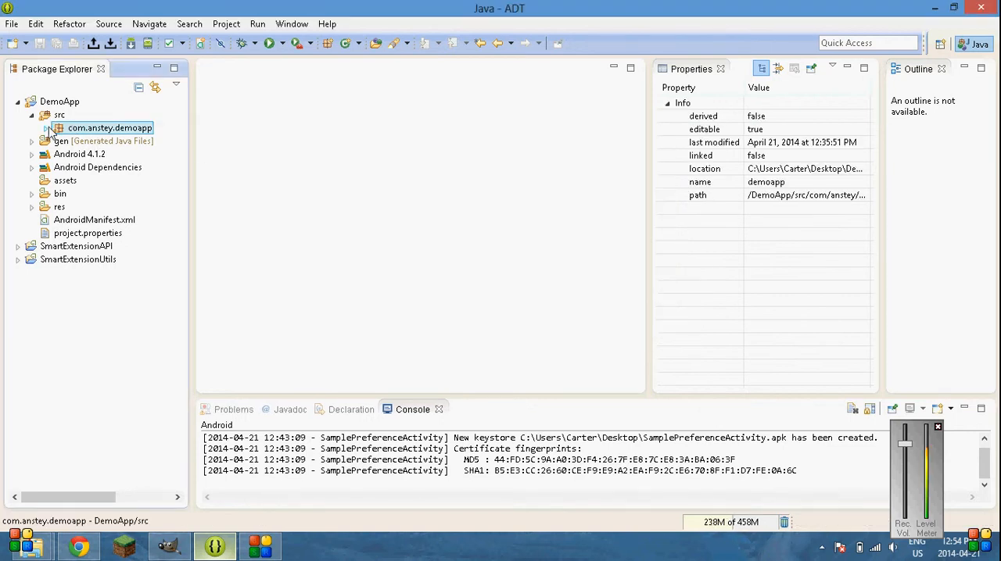
- Open SampleControlSmartWatch2.java and the res/layout sample_control_2.xml file
click(49, 128)
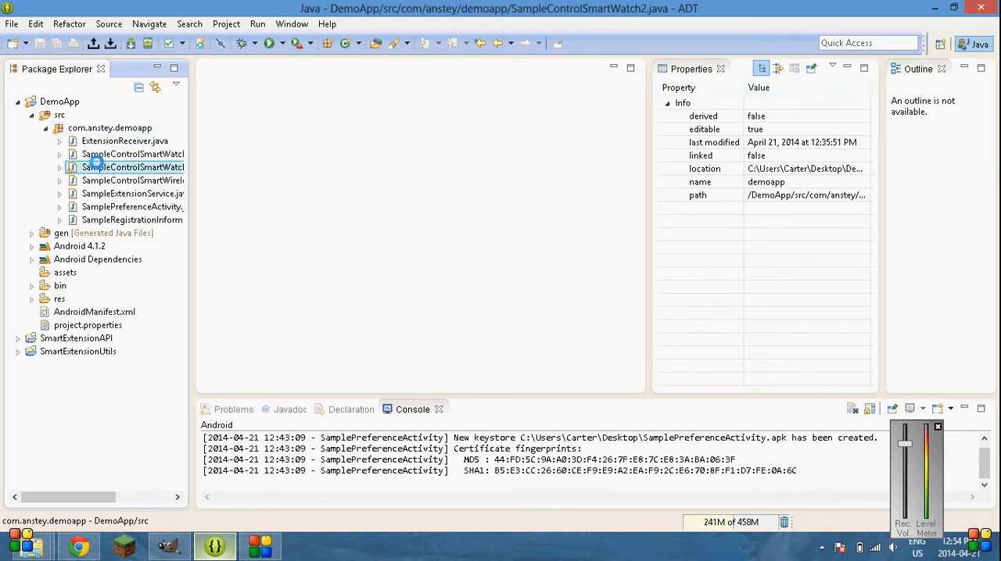
double_click(132, 167)
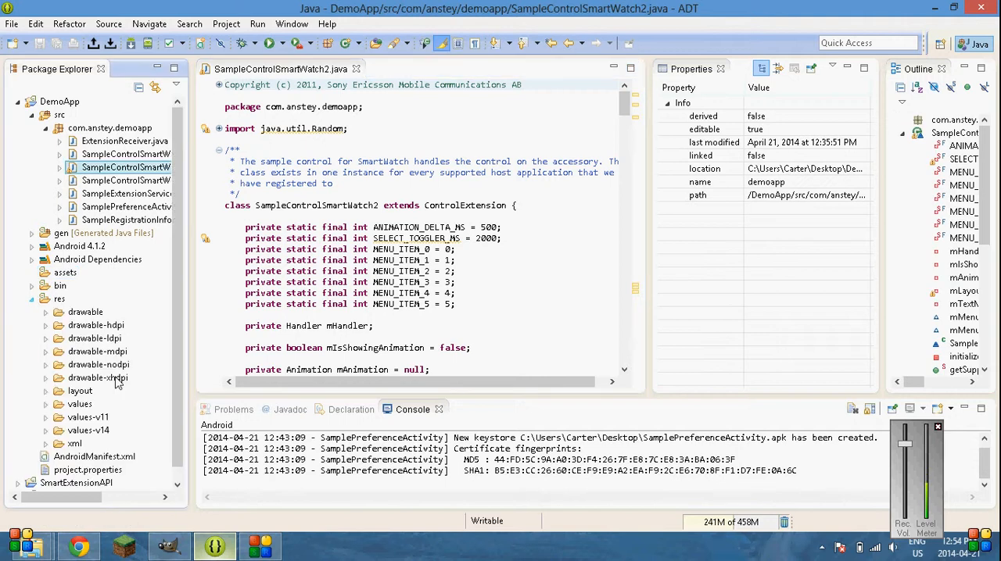
click(79, 390)
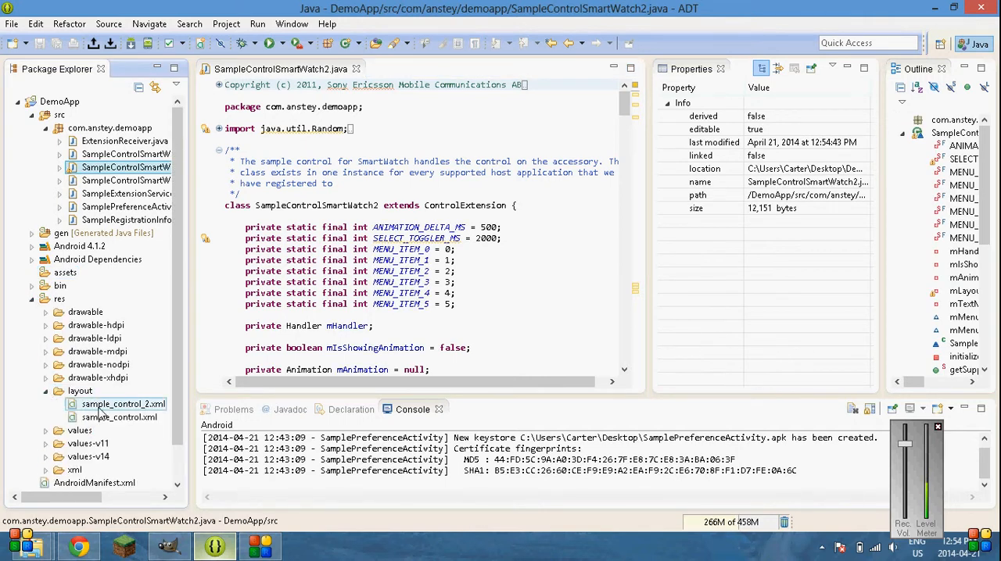
click(122, 405)
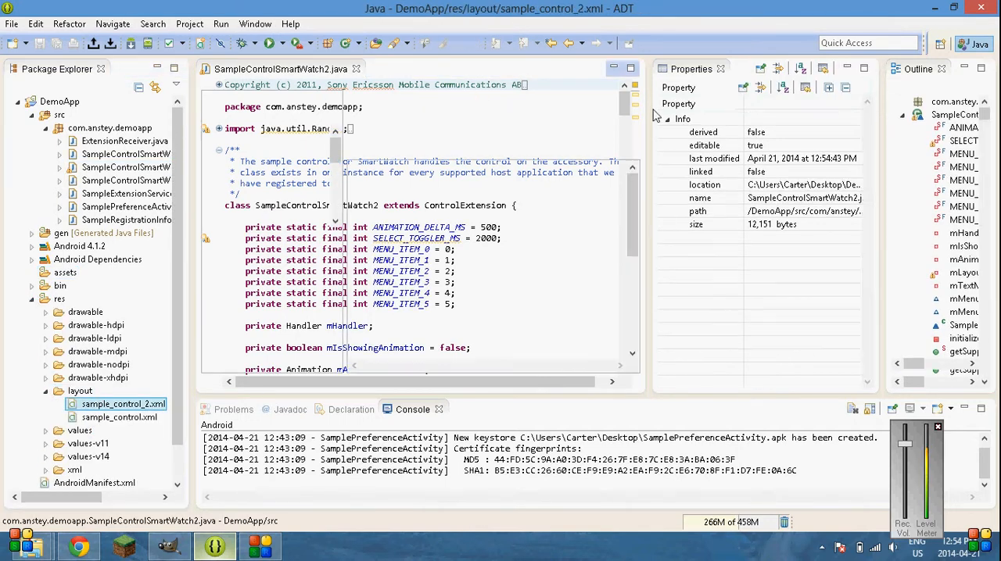
click(427, 69)
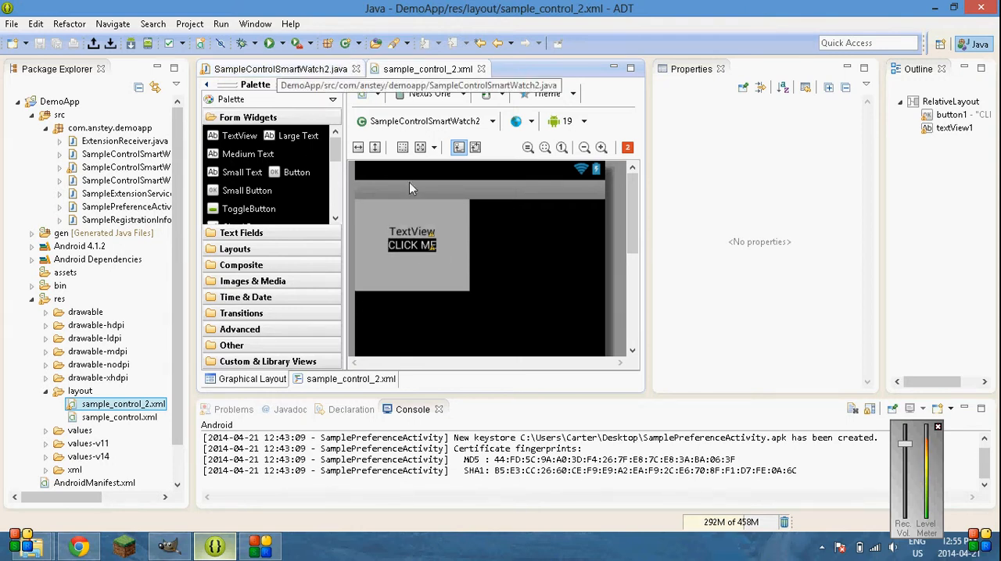
- Change the TextView label to FirstText, then return to SampleControlSmartWatch2.java
click(412, 237)
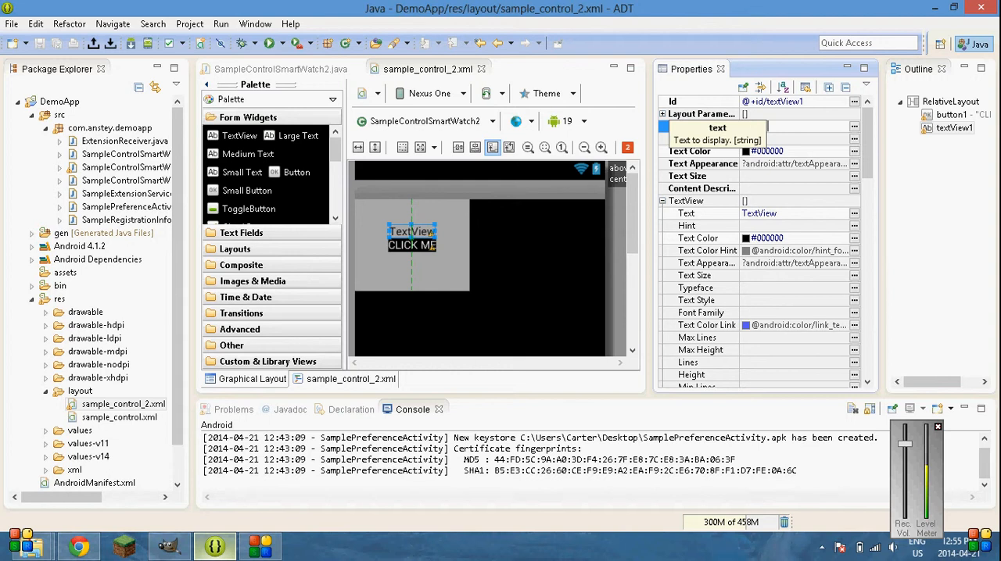
text(FirstText)
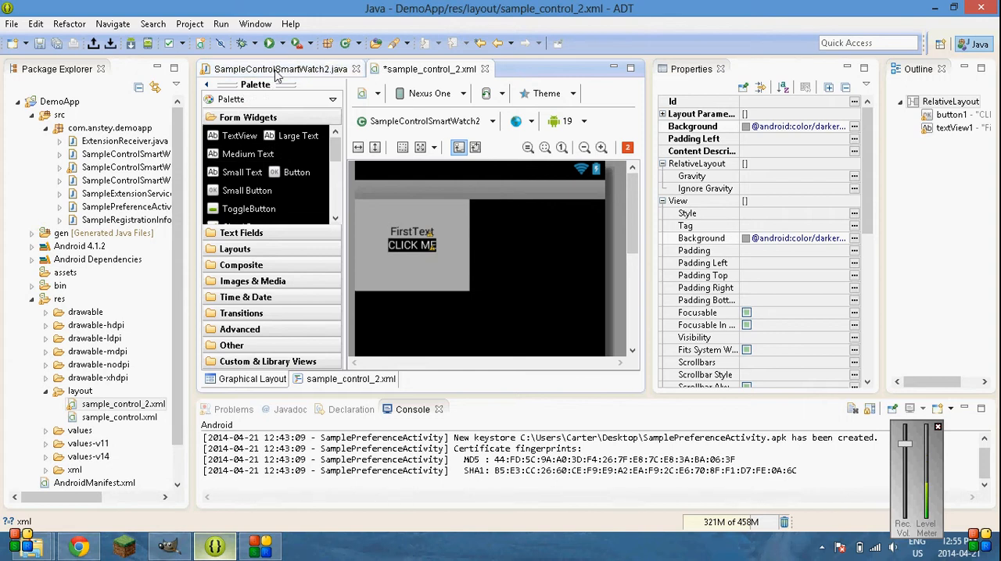
click(280, 69)
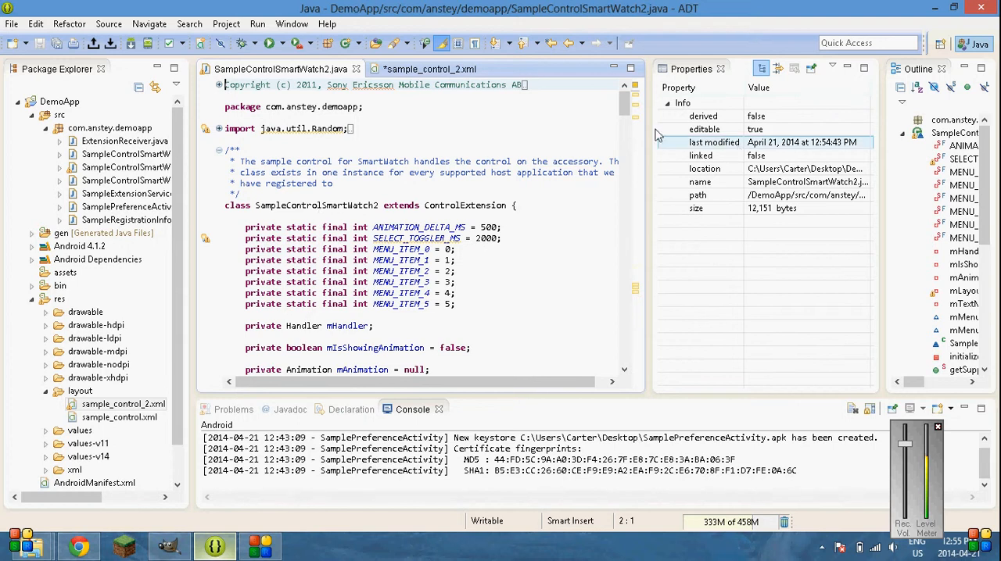
- In onObjectClick, add an if-check for R.id.button1 and try a WifiManager line
scroll(down, 3)
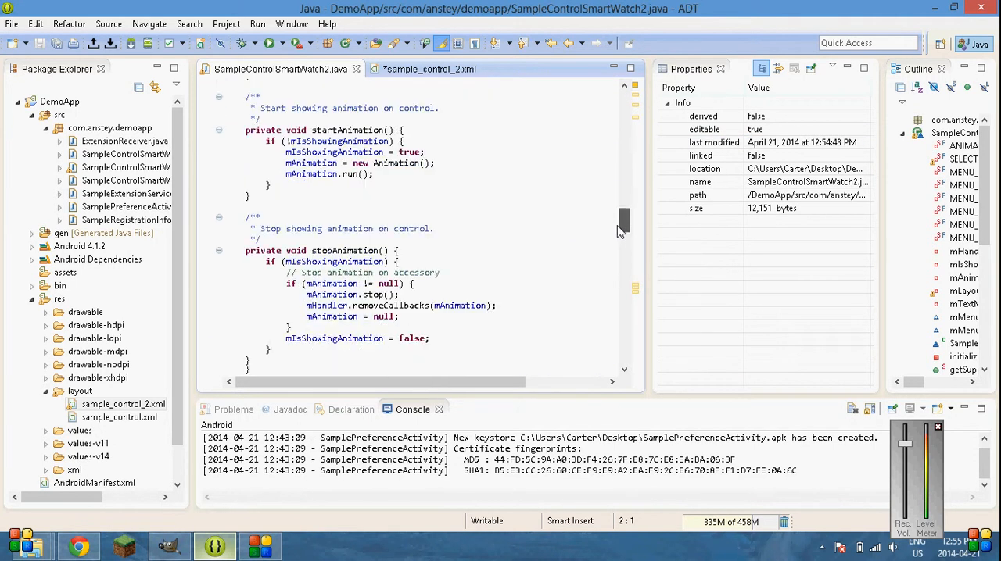
scroll(down, 3)
text(if (event.getLayoutReference() == R.id.button1) {)
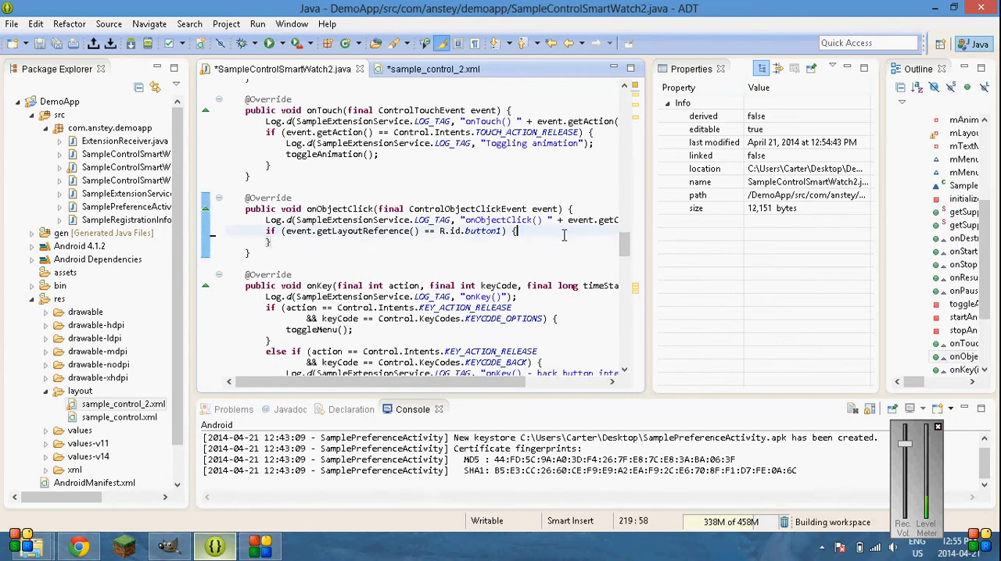
text(Wif)
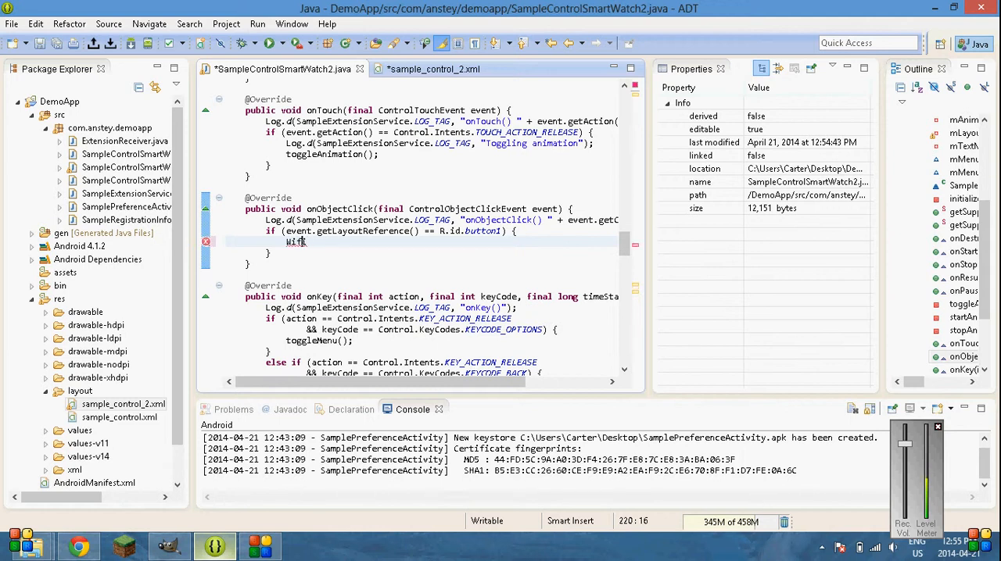
text(Manager)
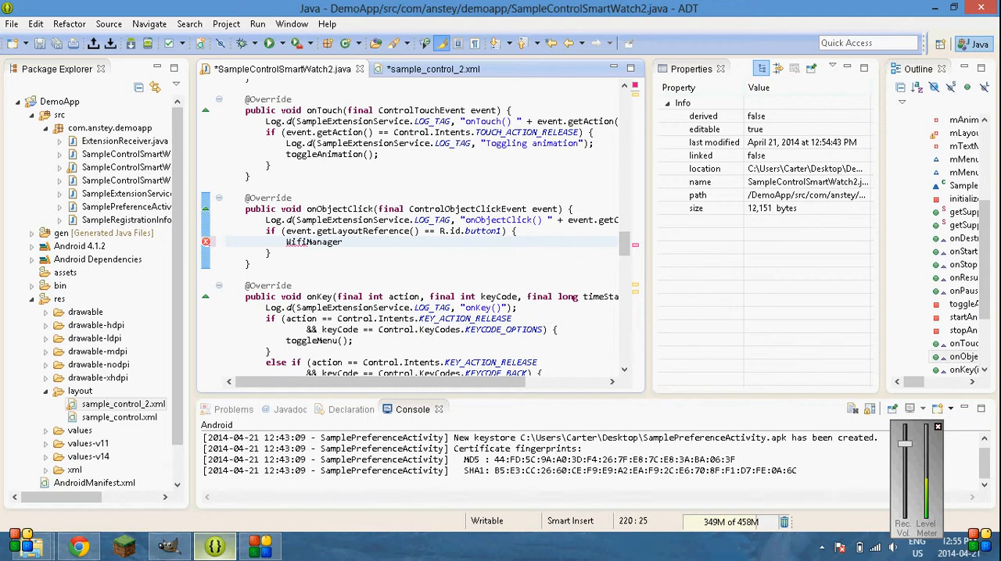
text(wifi = new)
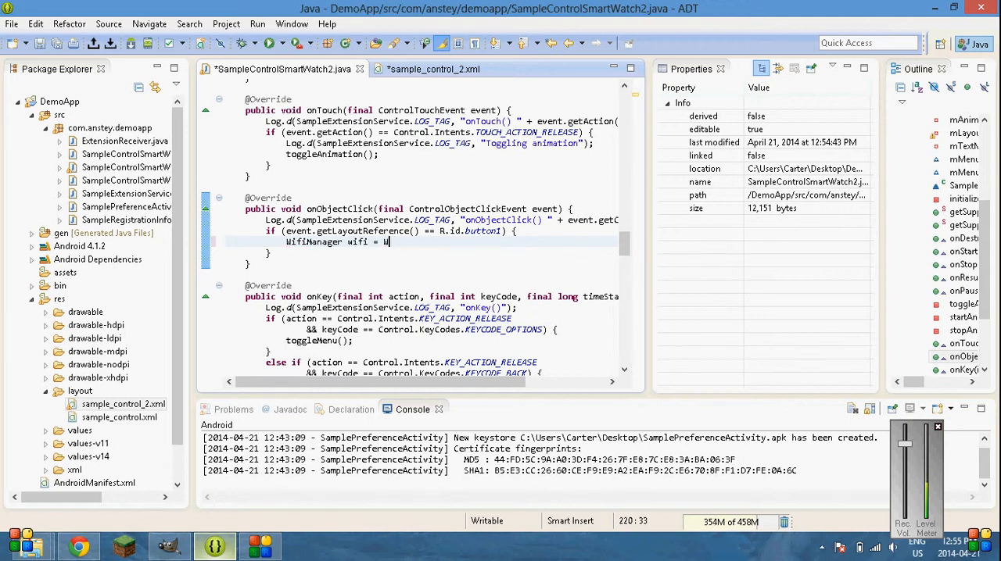
text(WifiManager)
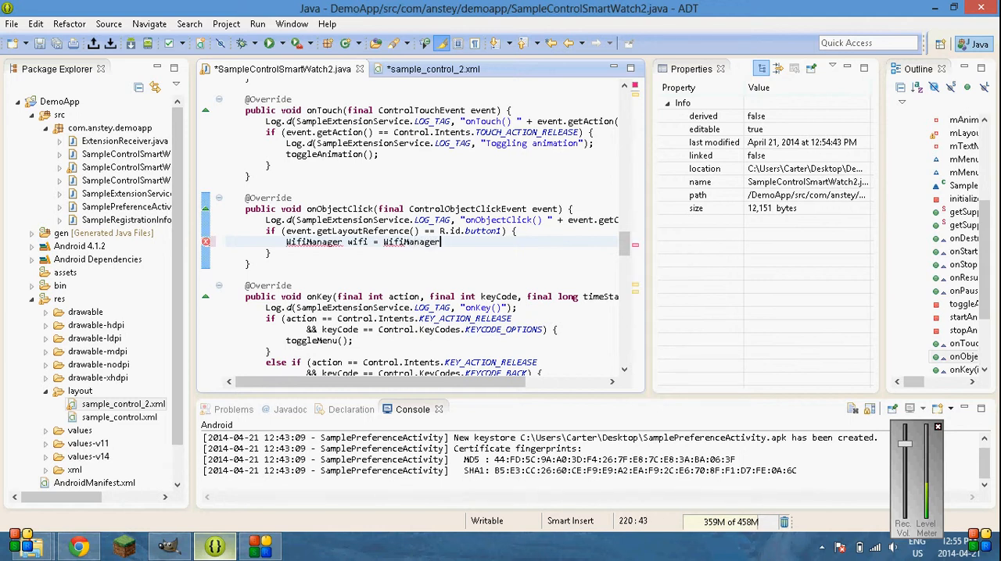
key(ctrl+s)
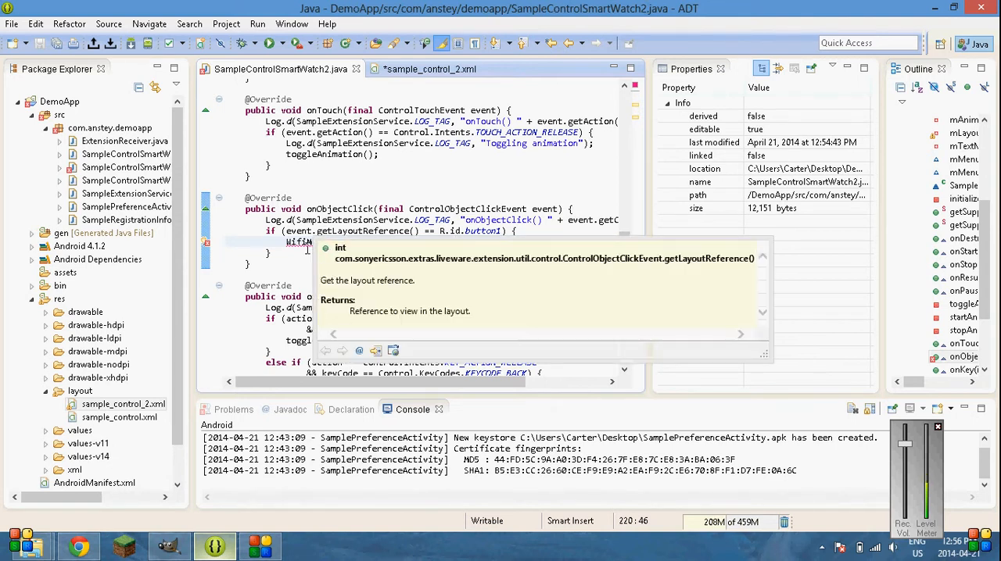
text(WifiManager wifi = WifiManager();)
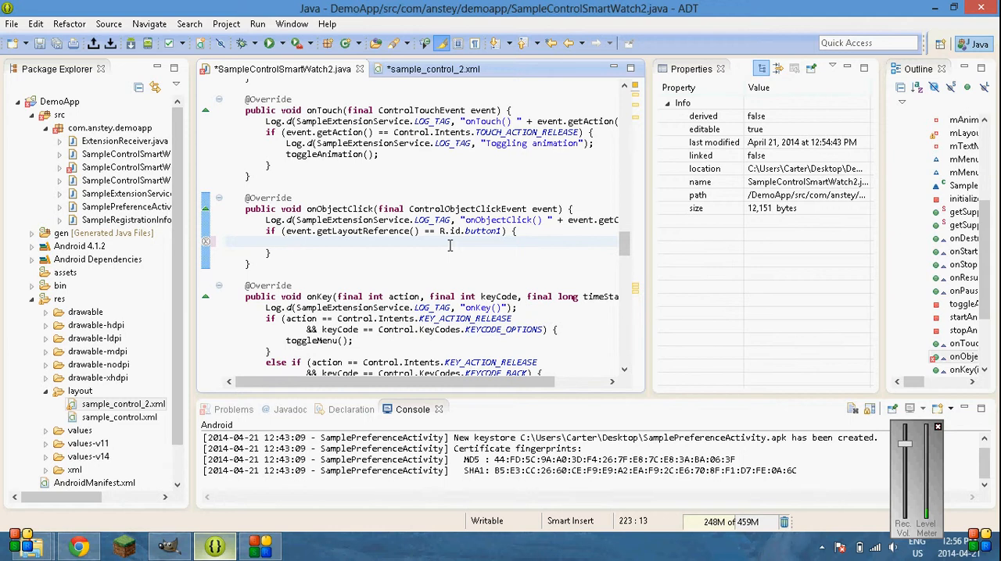
- In the button1 block, get AudioManager and call adjustVolume(ADJUST_RAISE, FLAG_PLAY_SOUND), then save
click(261, 545)
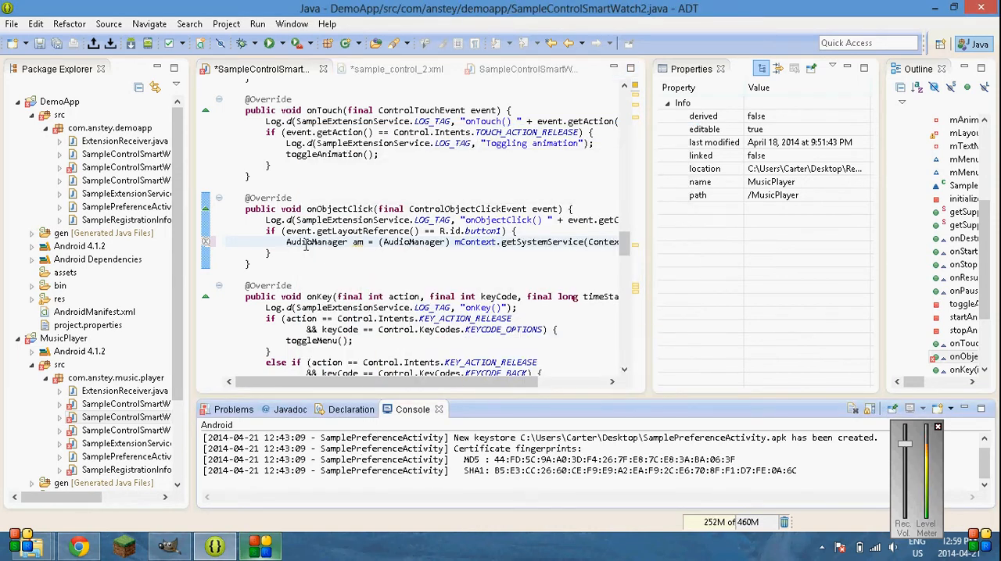
double_click(300, 241)
text(am.adjustVolume()
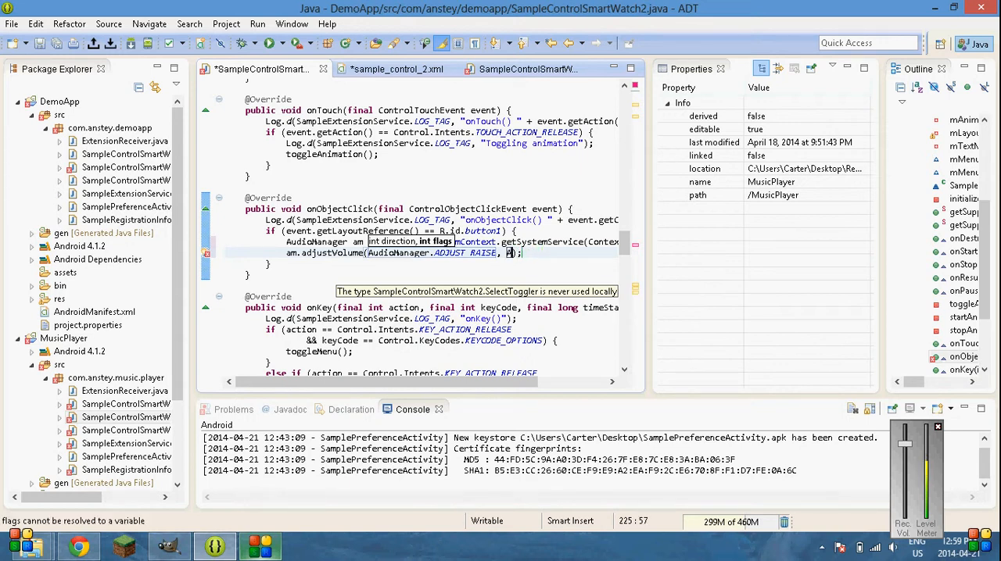
text(AudioManager.fla)
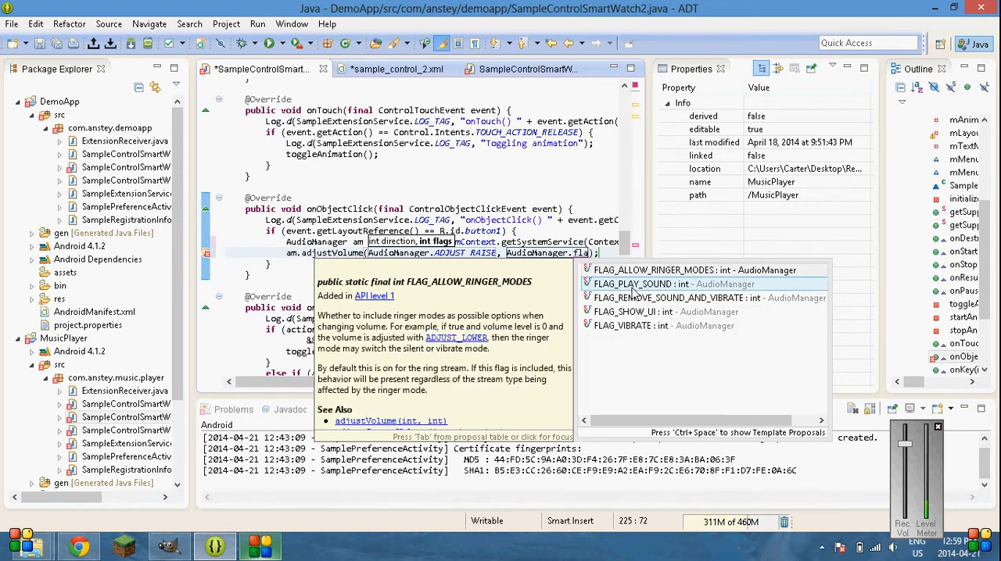
click(674, 284)
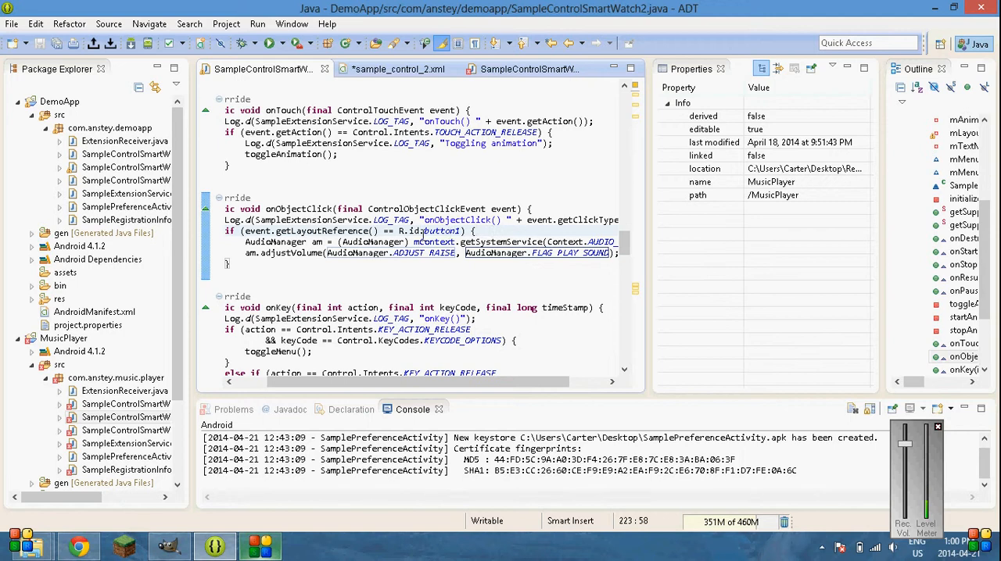
- In sample_control_2.xml, relabel CLICK ME to VolumeUp and add a Small Button below it
click(398, 68)
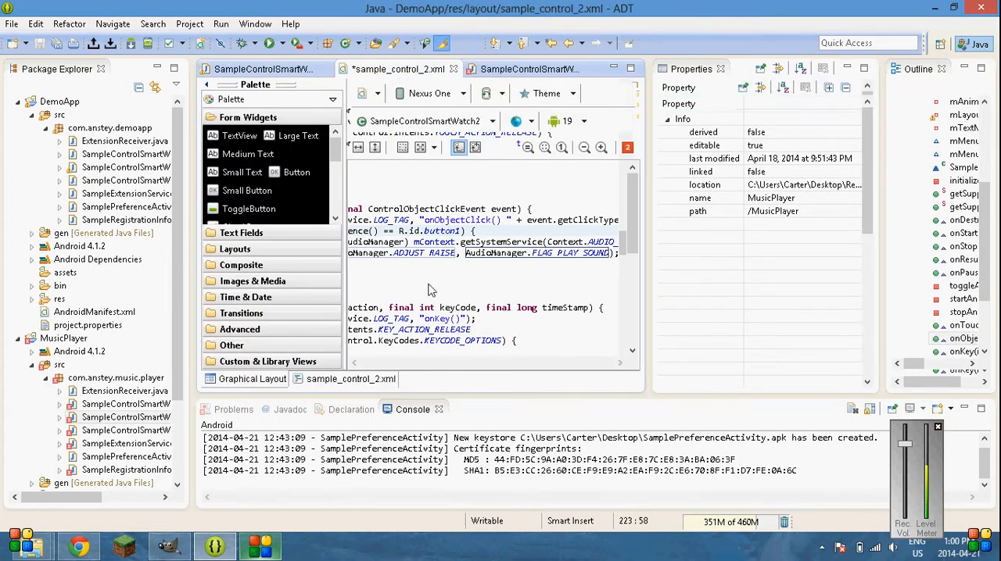
click(252, 378)
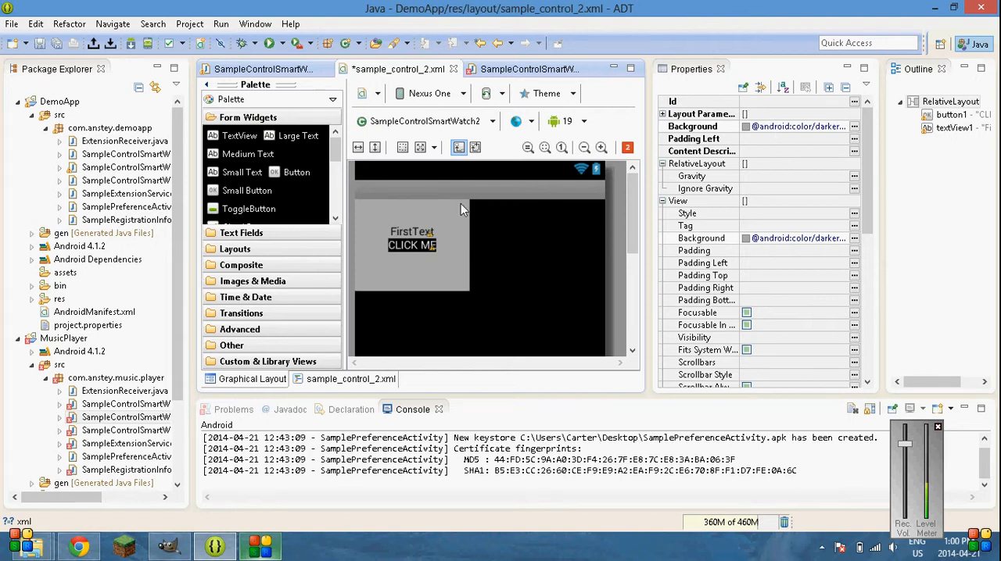
click(412, 245)
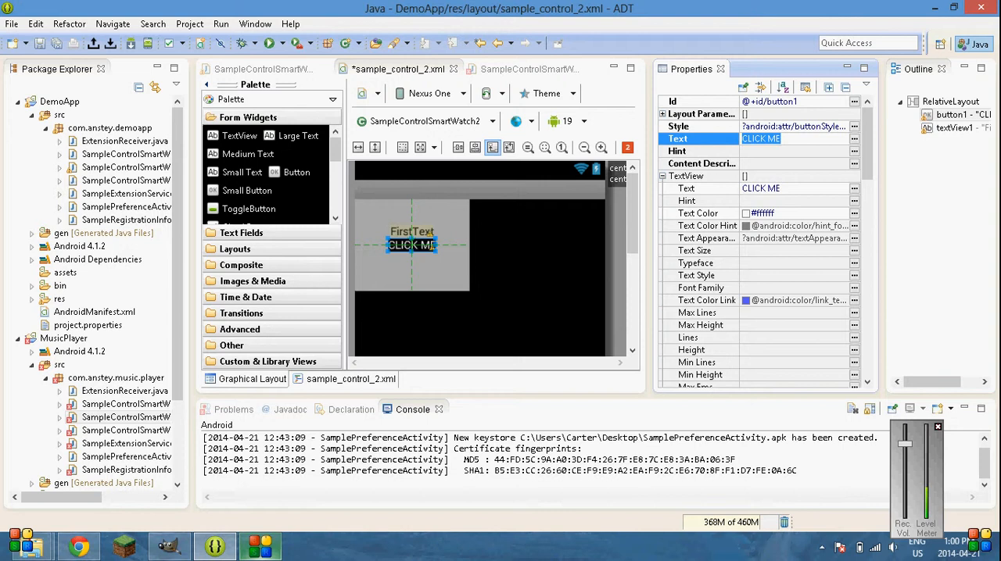
text(vo)
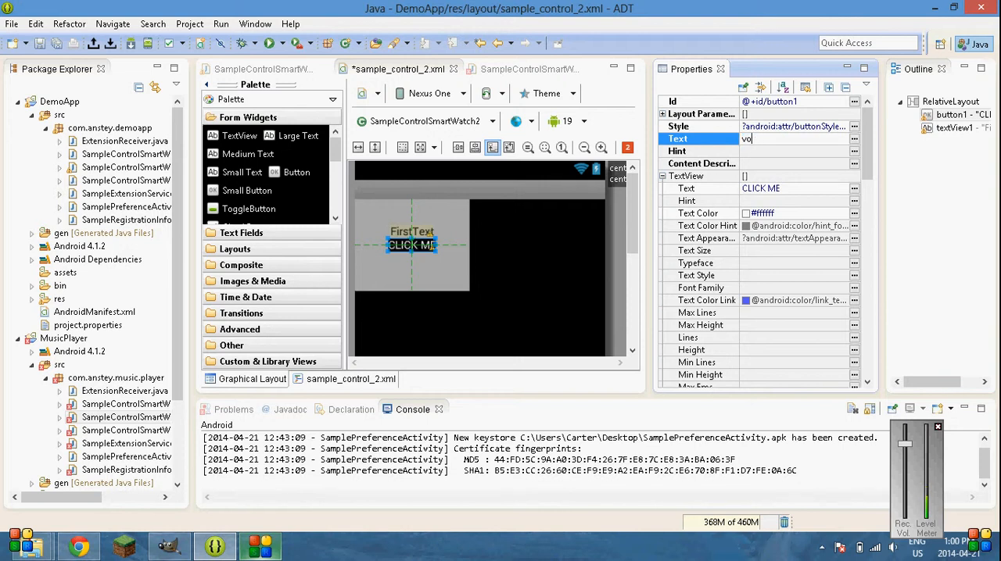
text(lumeUp)
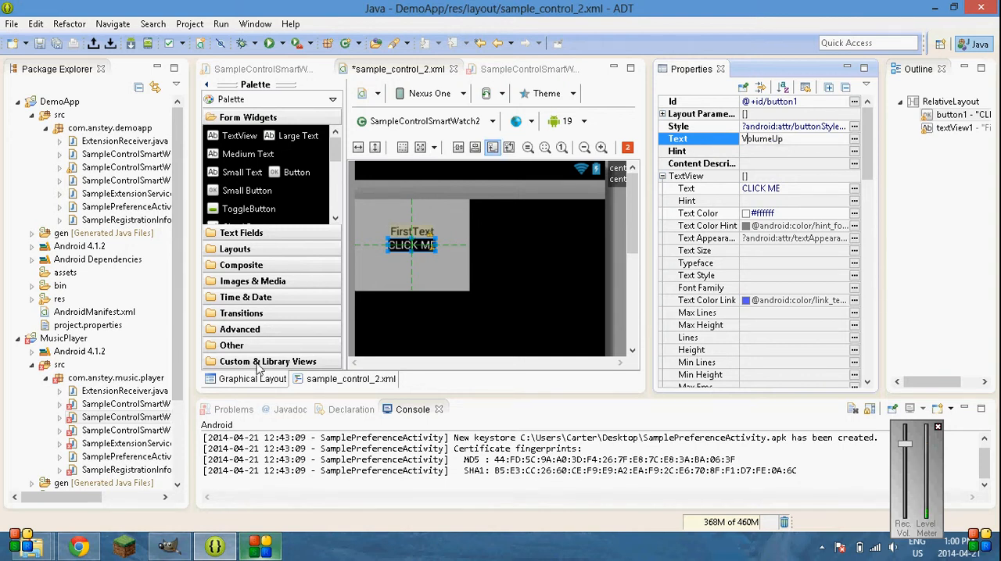
key(ctrl+s)
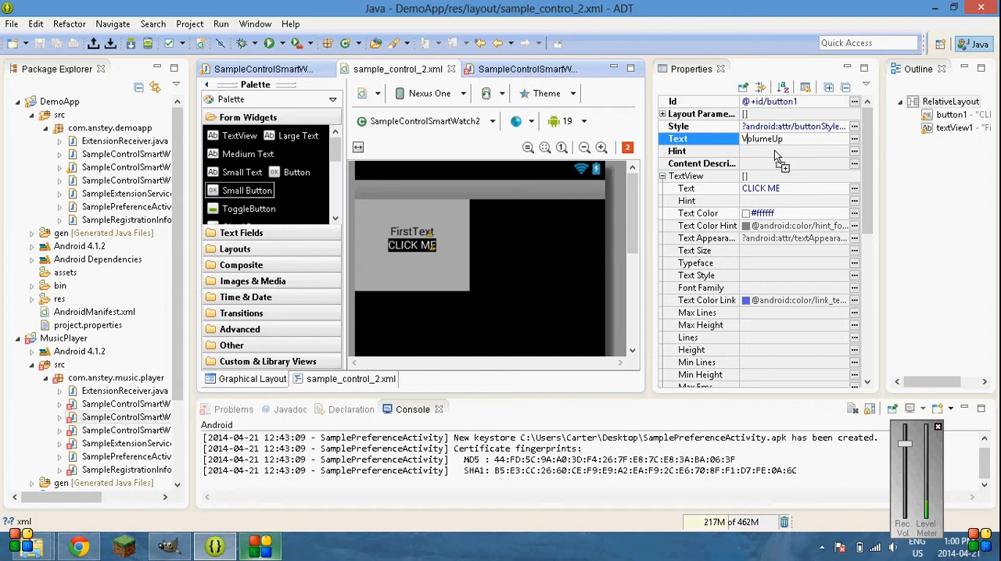
drag(297, 172, 412, 264)
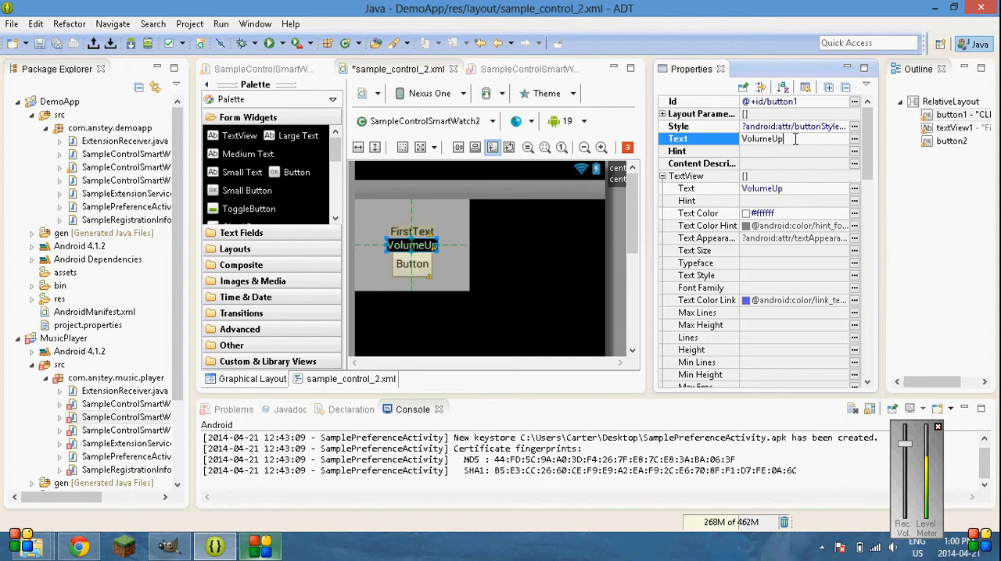
click(412, 264)
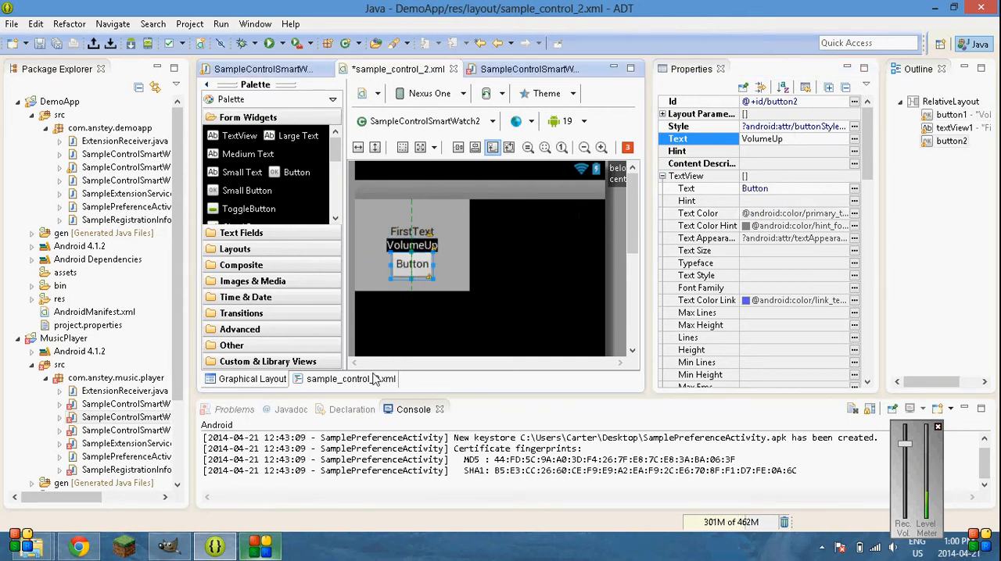
- In the XML source, give button2 button1's black background, white text and VolumeDown label
click(350, 379)
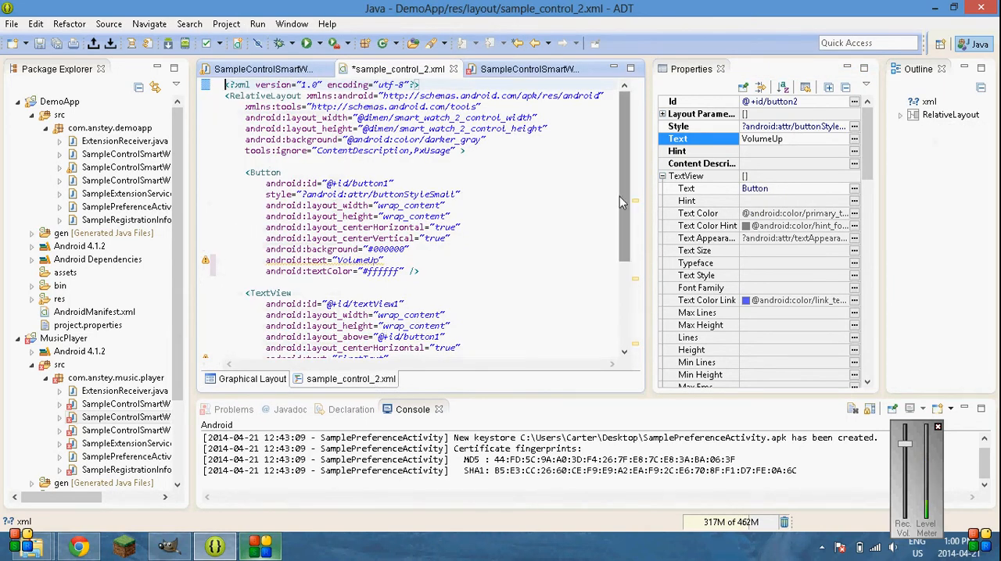
scroll(down, 3)
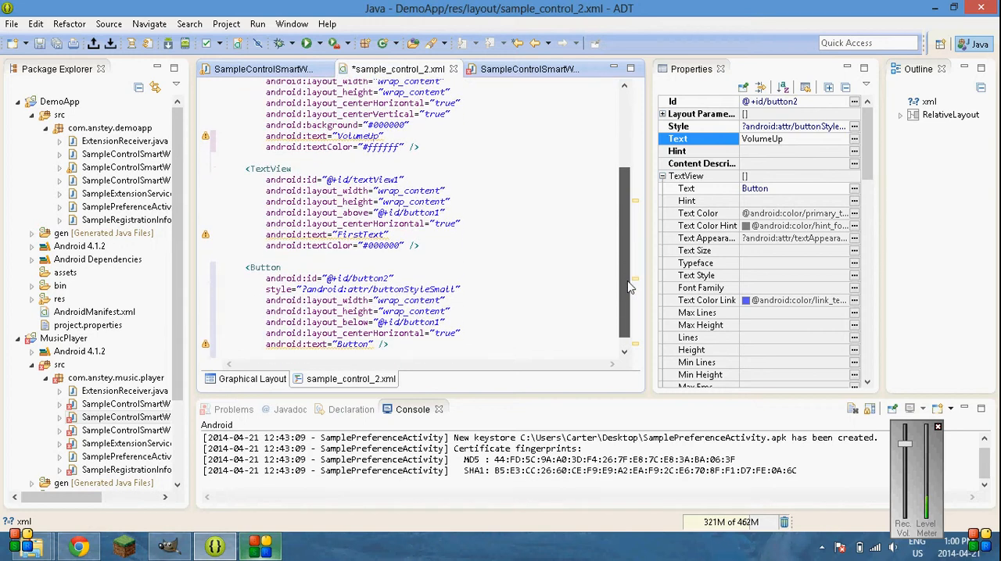
scroll(down, 3)
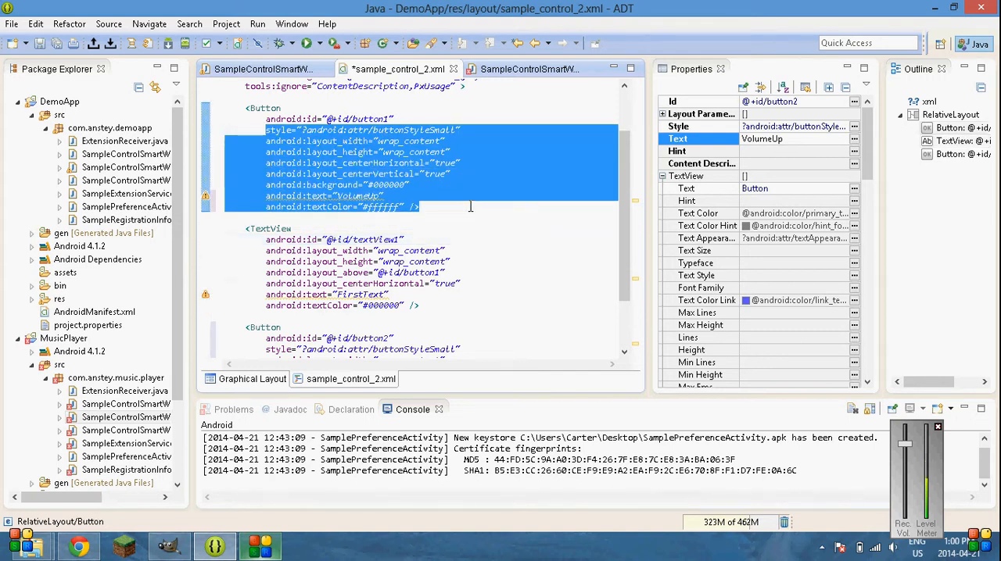
scroll(down, 3)
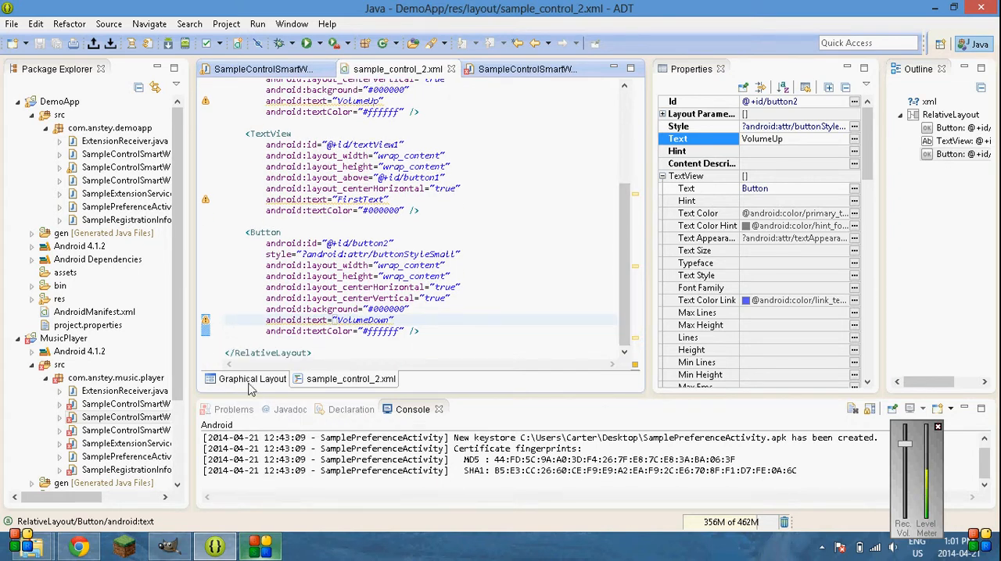
- Check the VolumeUp and VolumeDown buttons and button2 XML, then return to SampleControlSmartWatch2.java
click(252, 378)
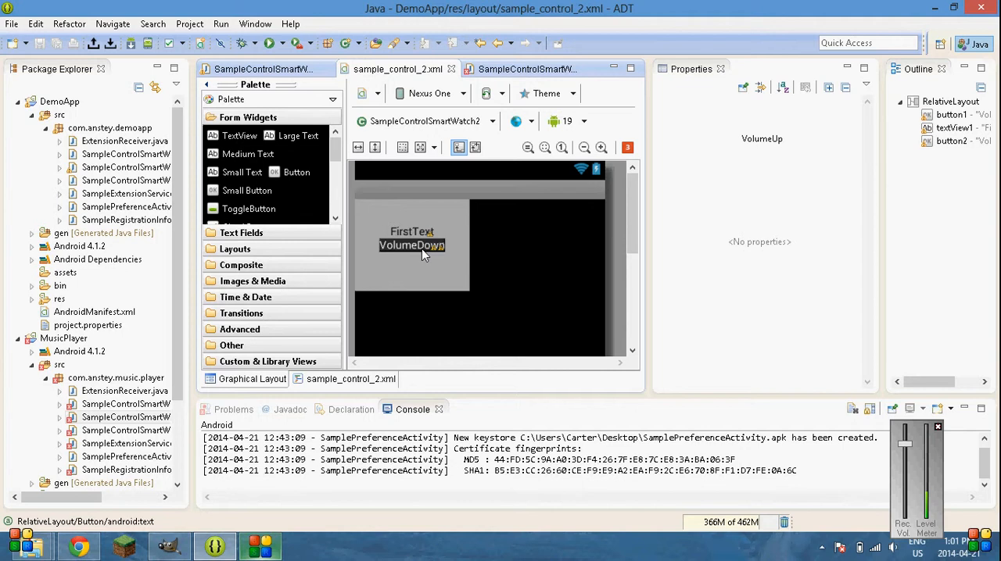
click(412, 244)
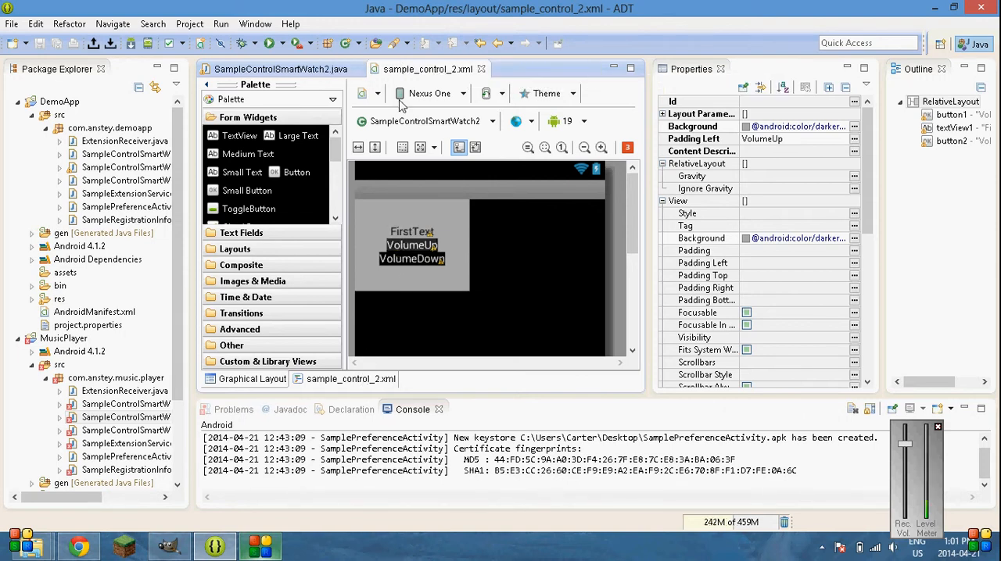
click(350, 379)
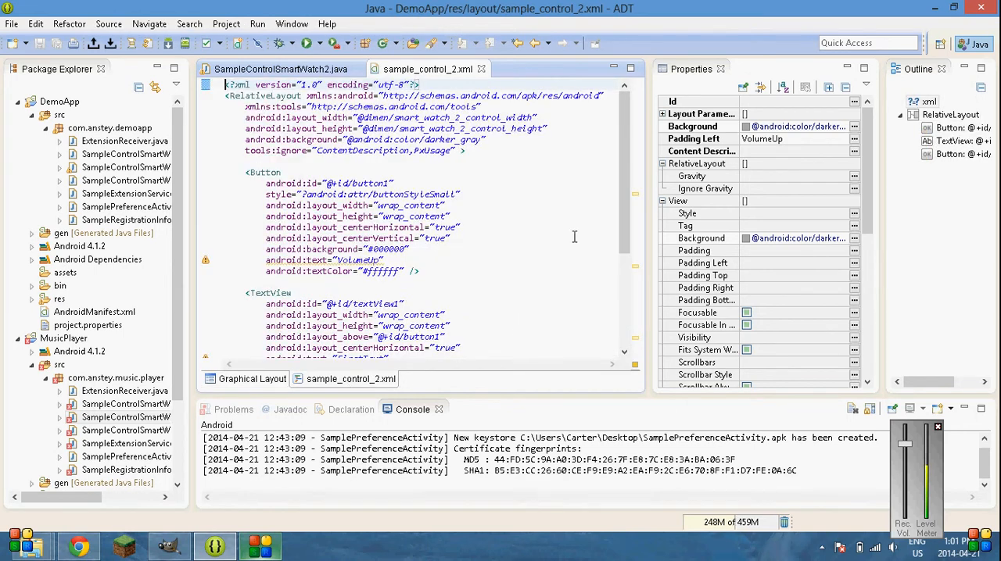
scroll(down, 3)
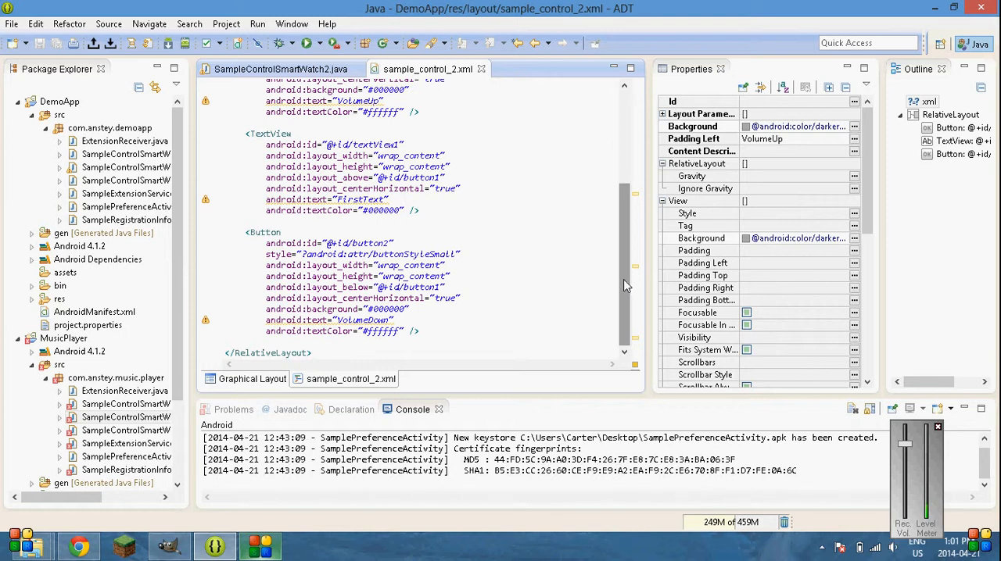
click(281, 69)
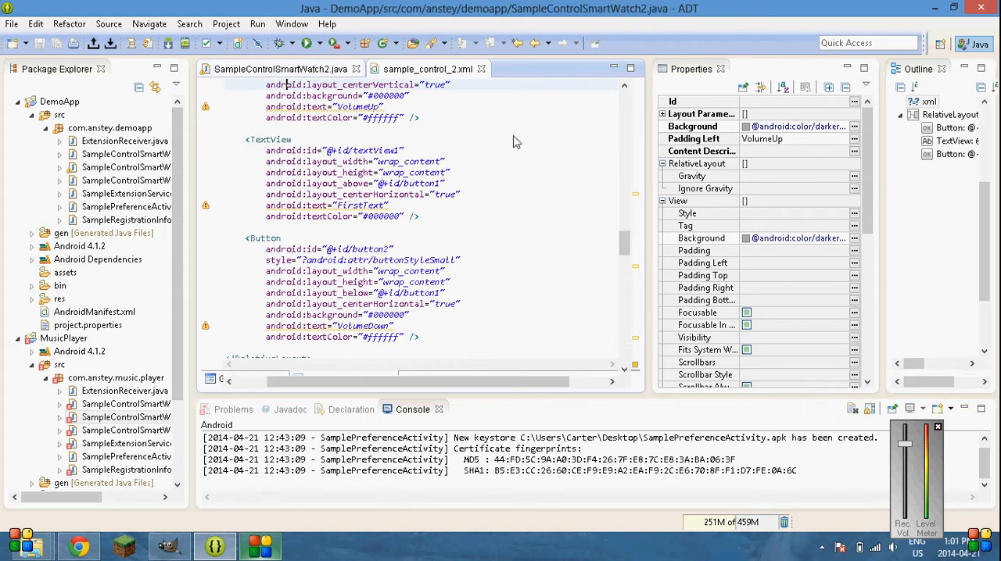
- Duplicate the button1 volume block as a button2 check using ADJUST_LOWER, and save
click(278, 68)
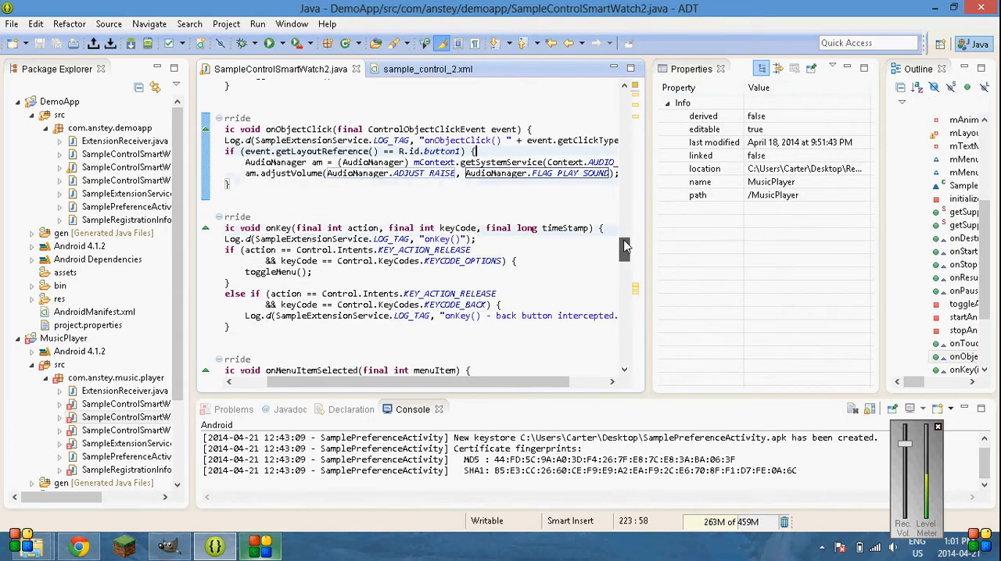
scroll(up, 3)
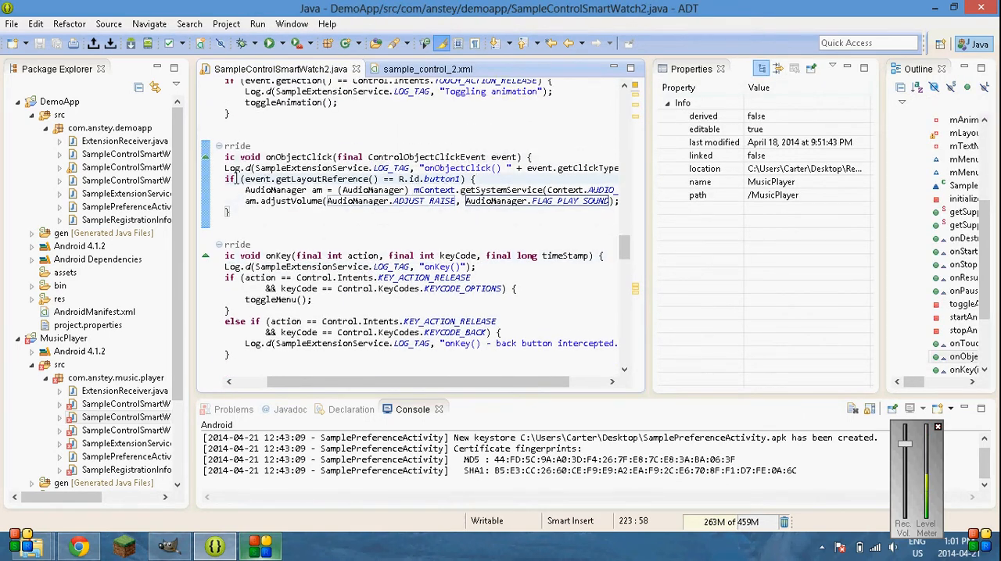
drag(230, 179, 230, 211)
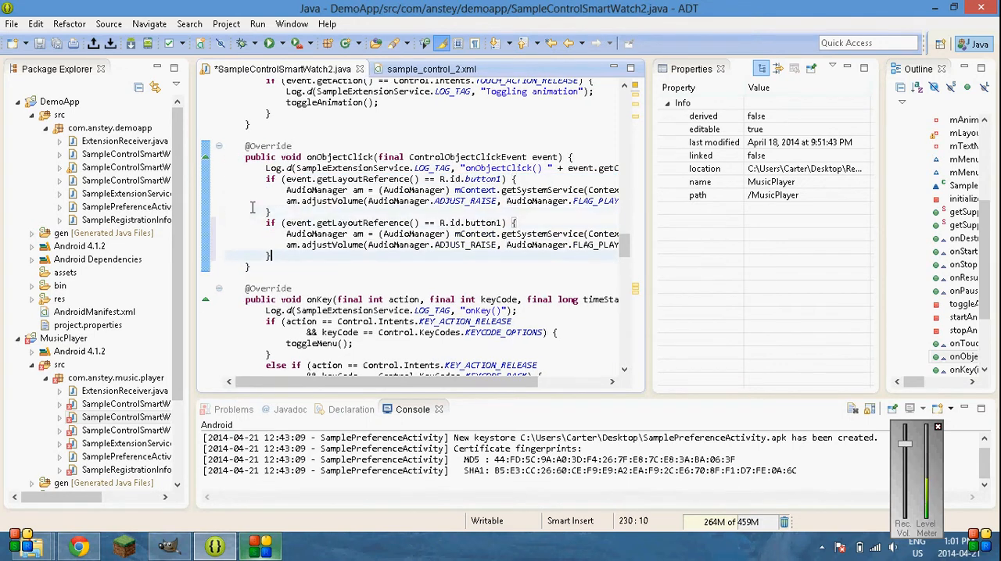
click(494, 222)
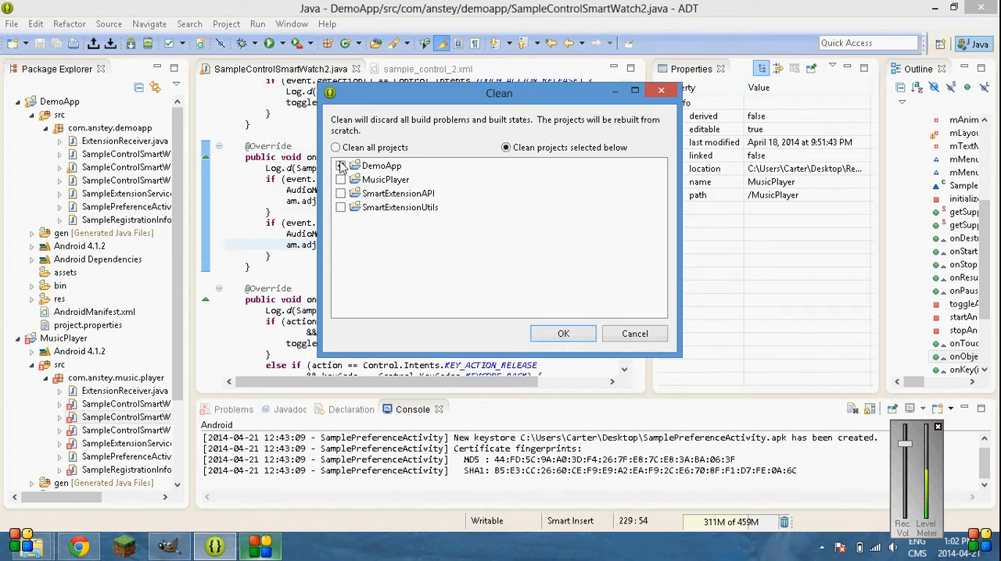
- Clean DemoApp and take the Android export wizard past the project, keystore and key pages
click(563, 334)
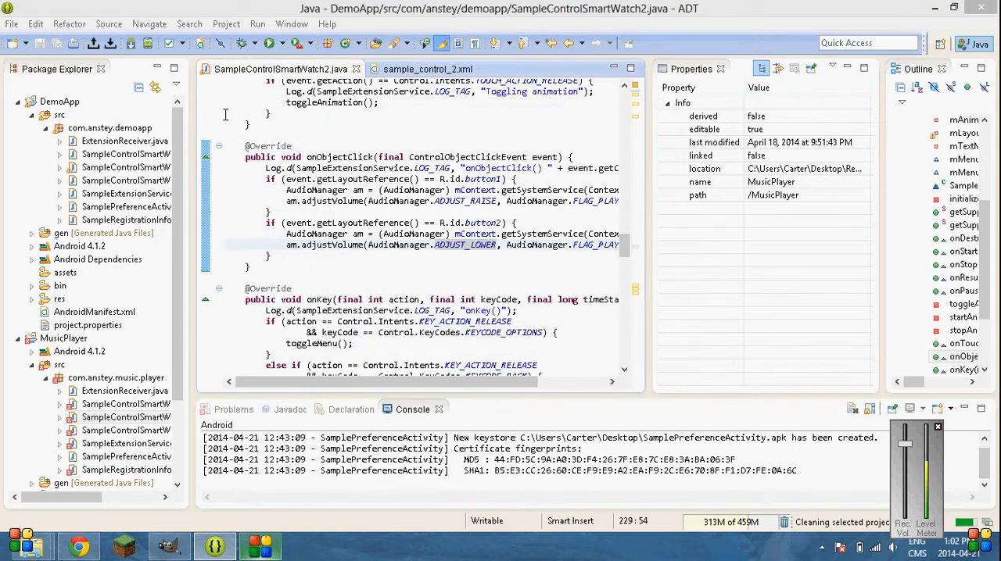
click(11, 23)
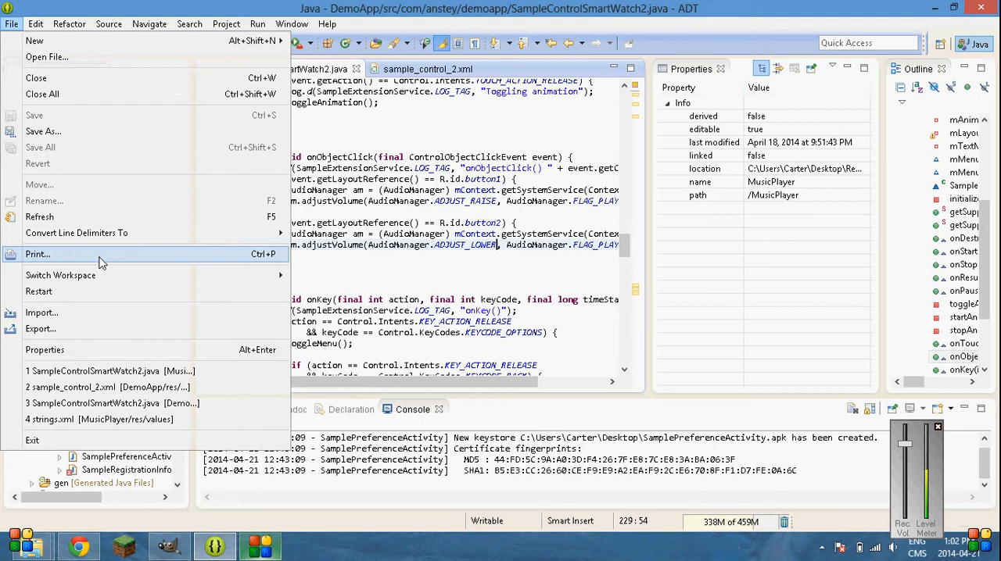
click(41, 328)
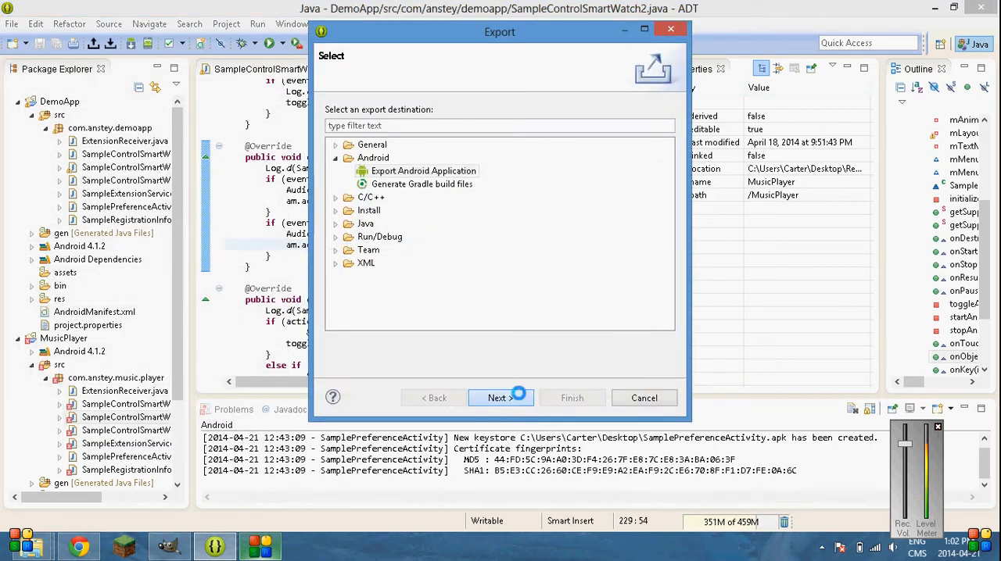
click(500, 398)
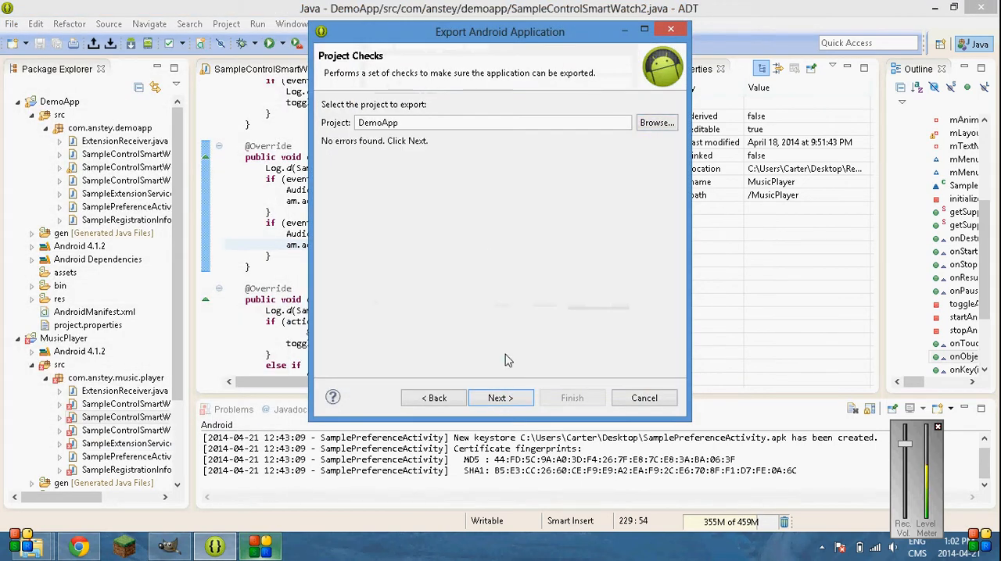
click(501, 398)
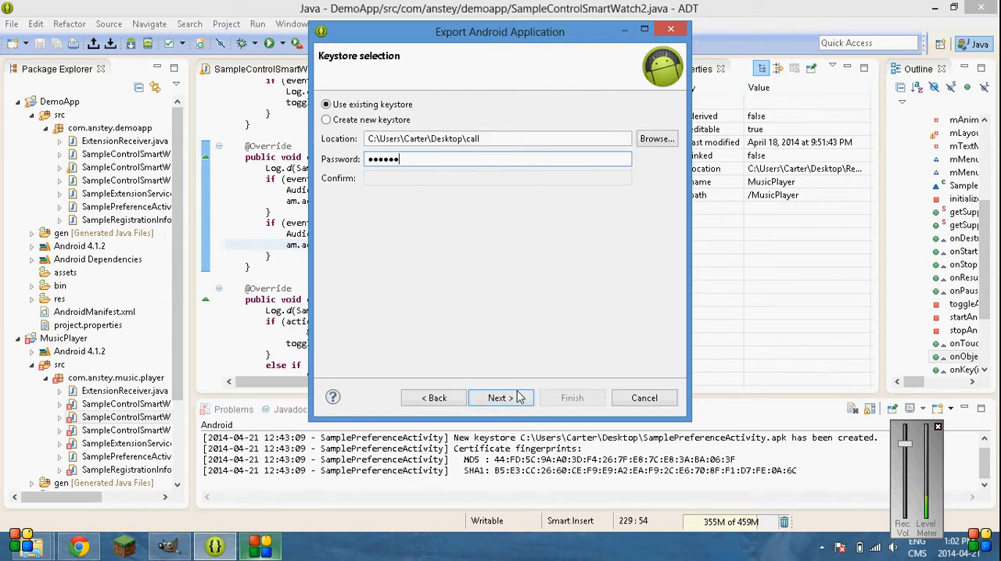
click(500, 398)
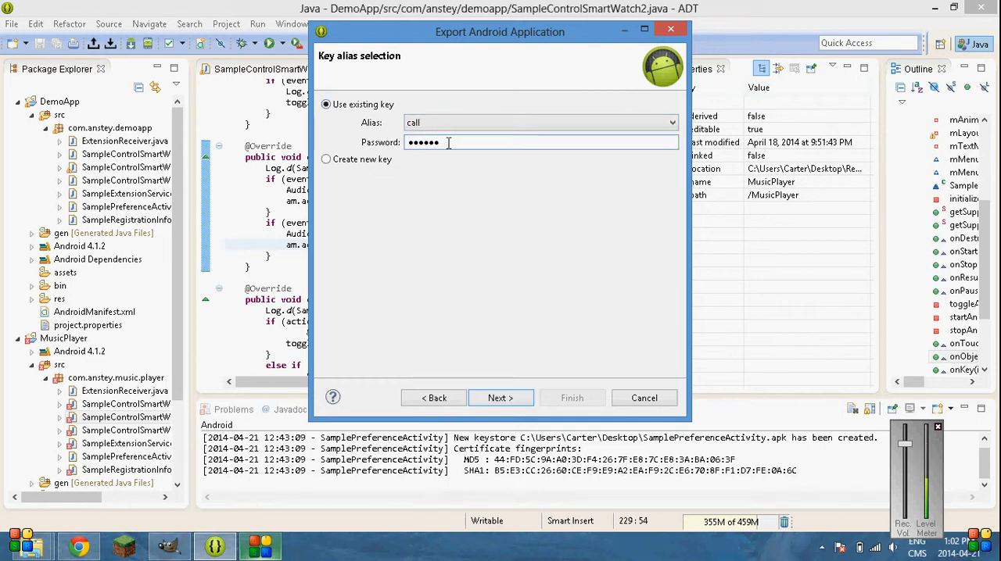
click(500, 398)
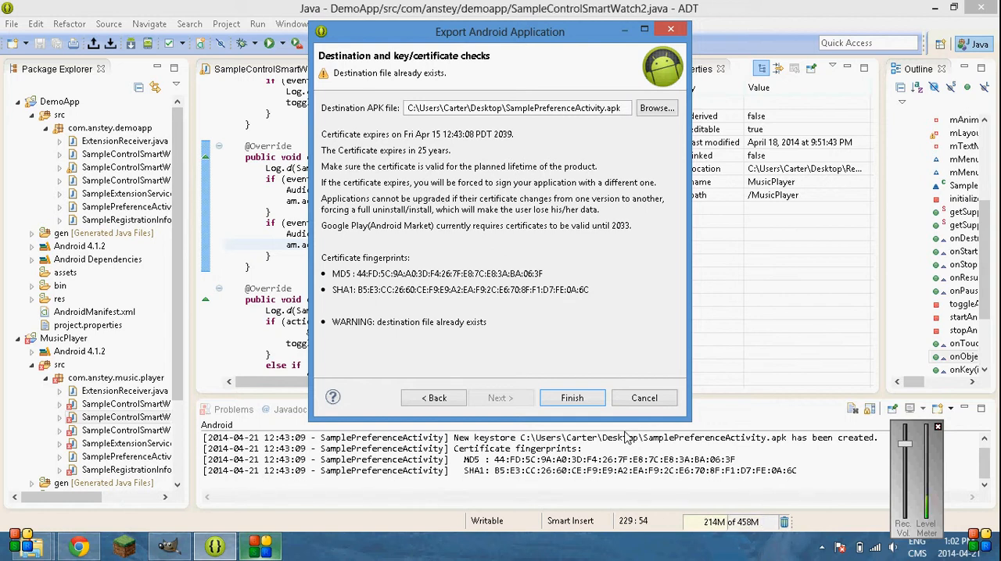
- Finish the signed APK export, dismissing the failed-to-add jar error and finishing again
click(571, 398)
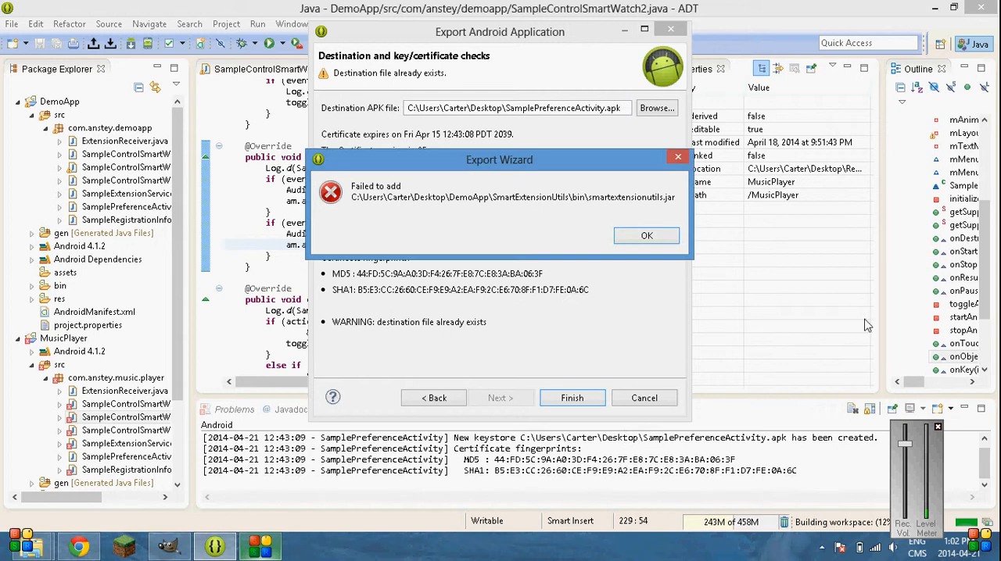
click(646, 235)
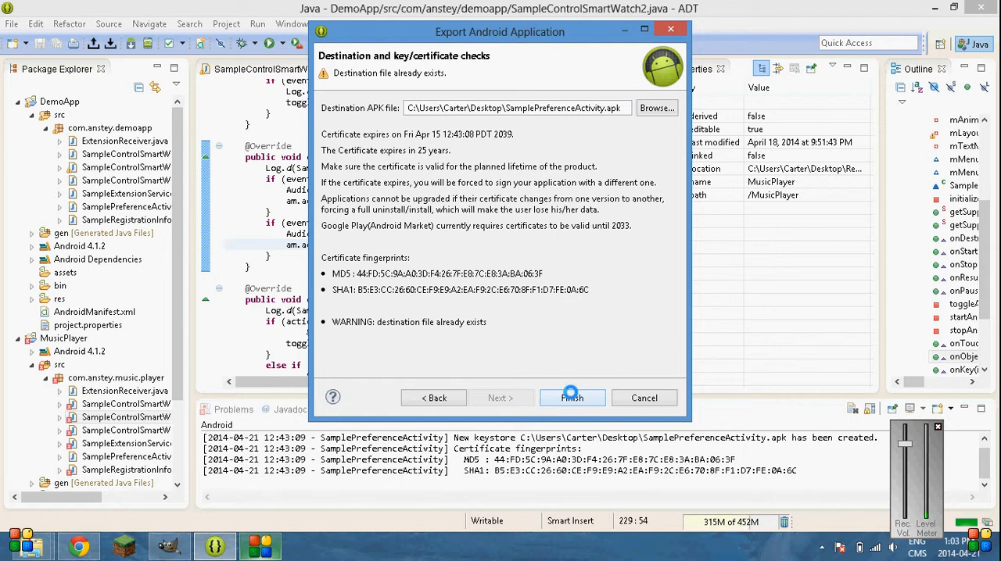
click(572, 398)
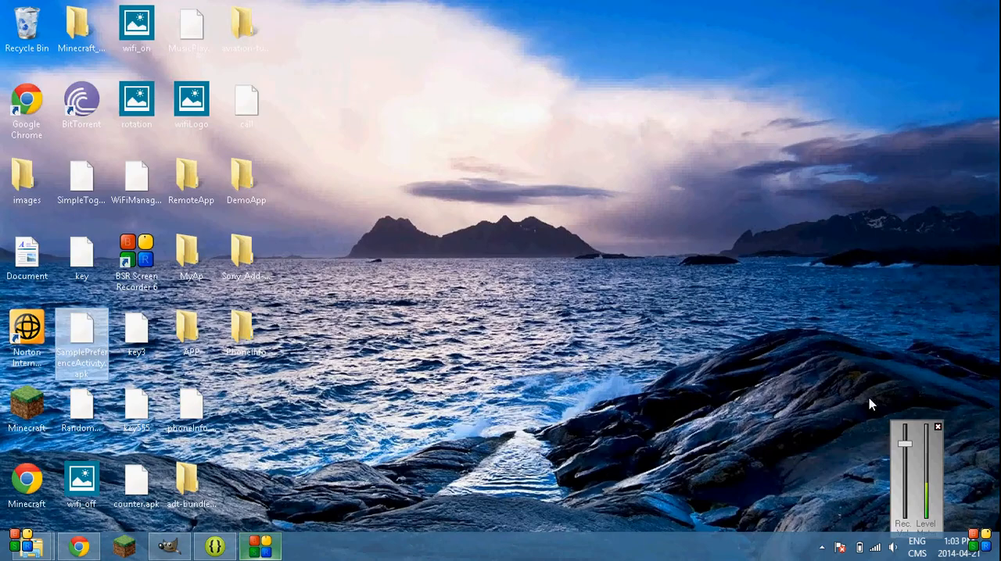
mouse_move(43, 545)
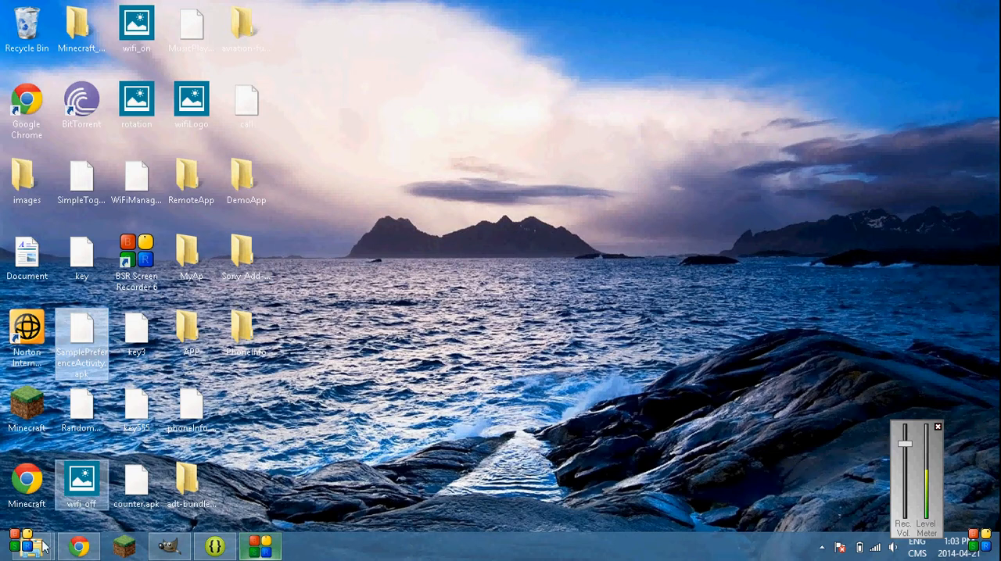
- Open LG-P769 internal storage and replace its SamplePreferenceActivity.apk with the new copy
click(37, 546)
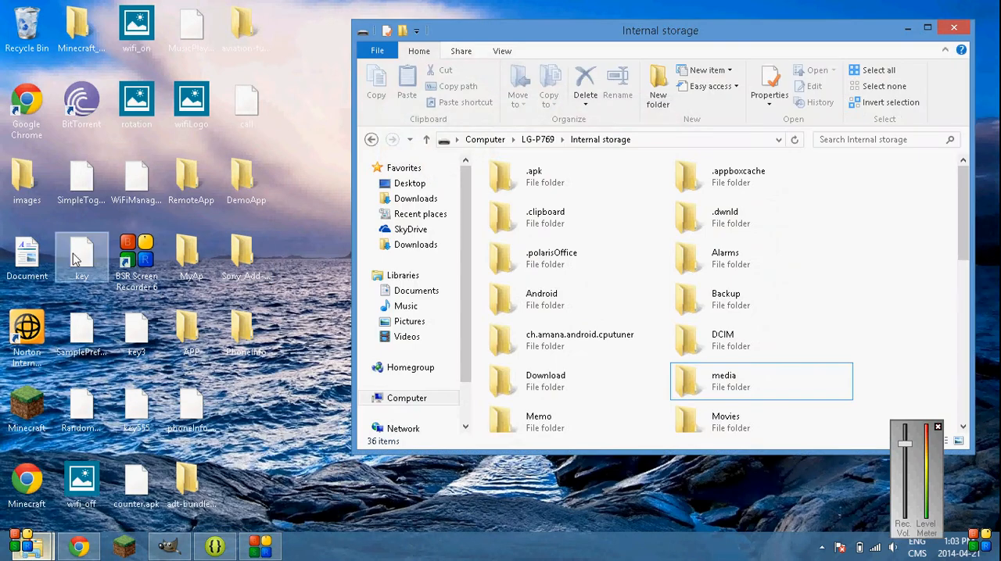
mouse_move(83, 325)
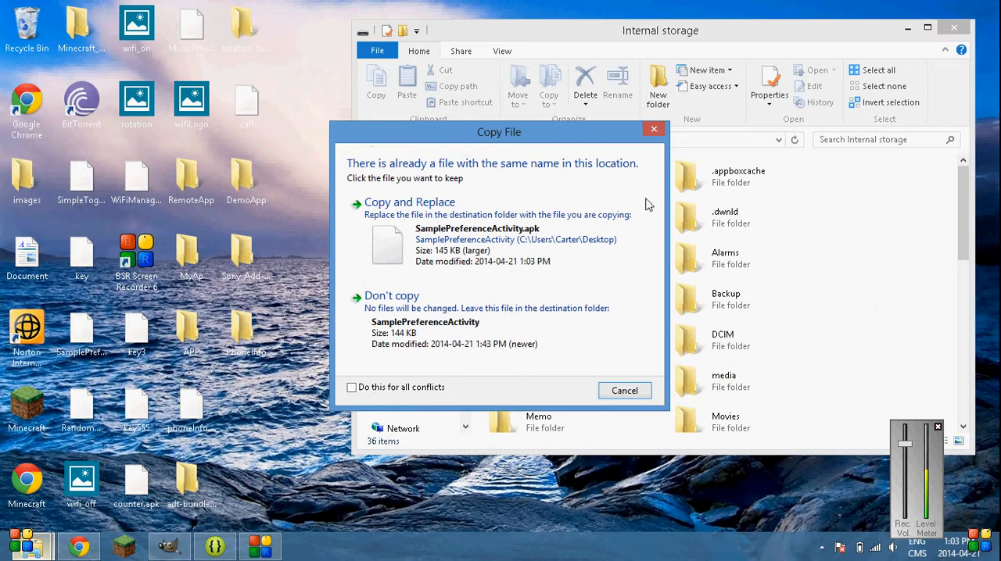
click(624, 390)
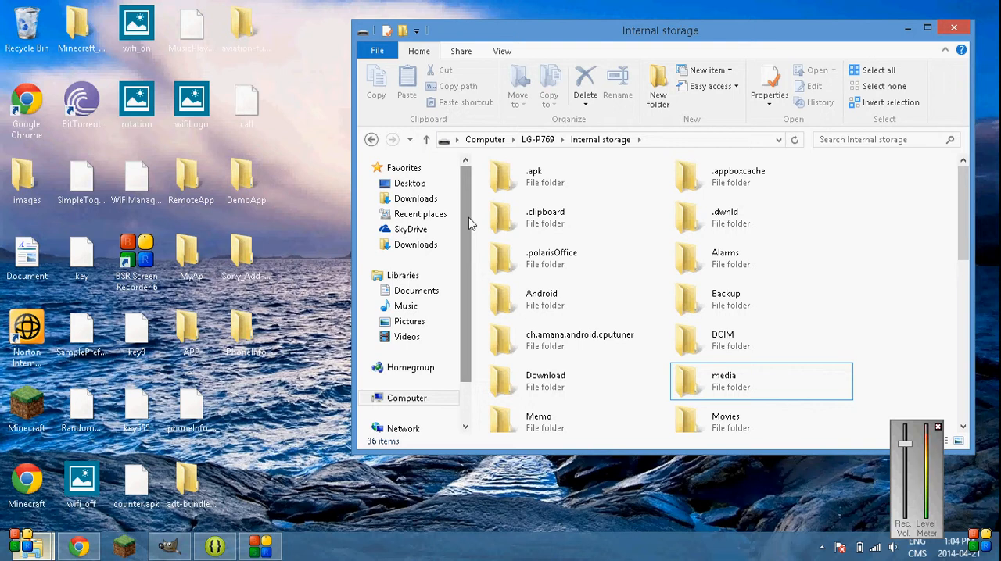
mouse_move(251, 467)
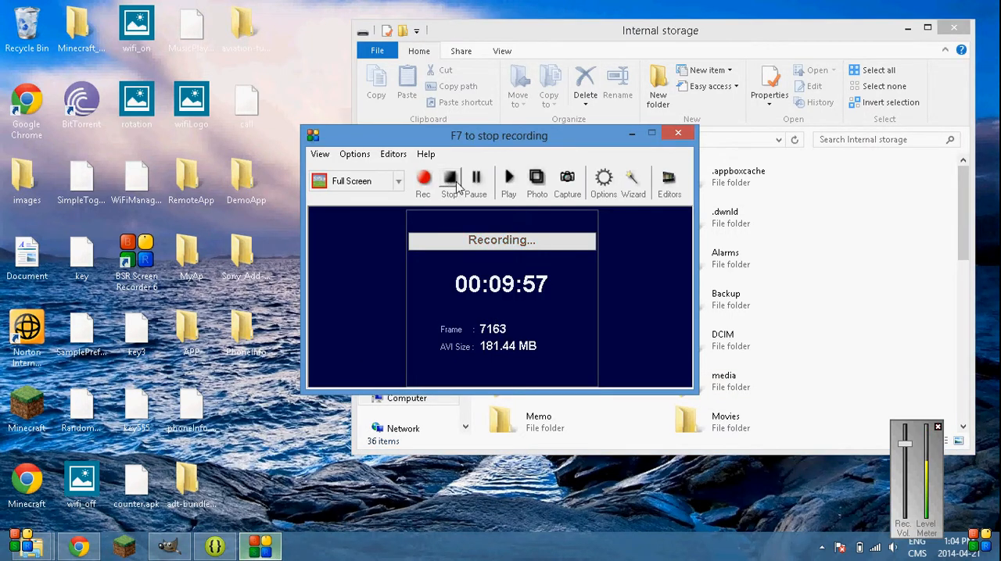
mouse_move(449, 180)
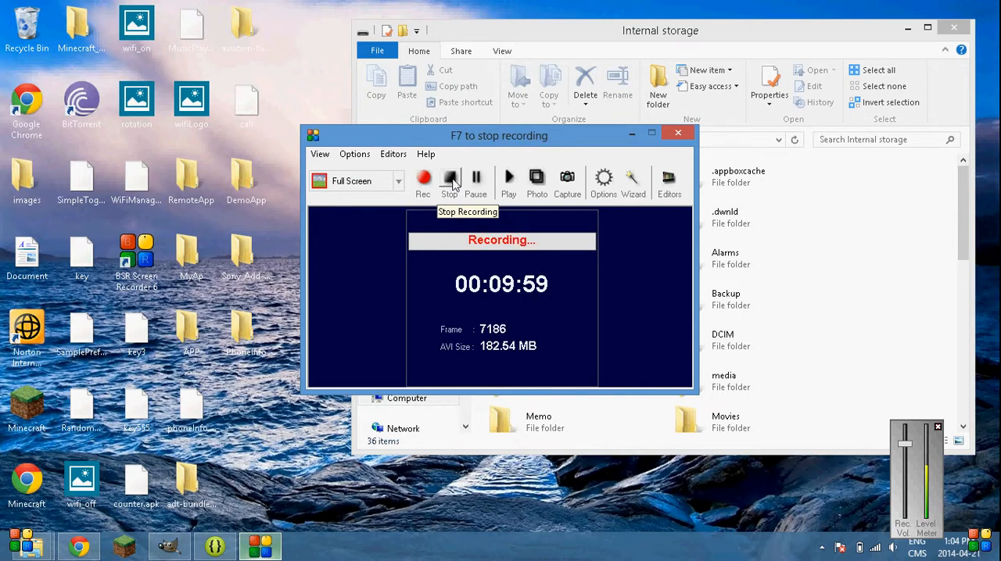